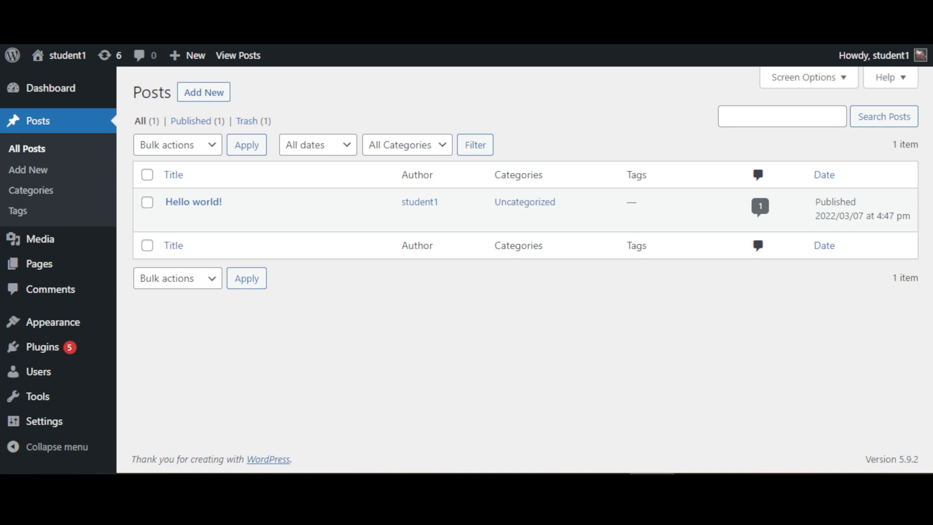
mouse_move(38, 121)
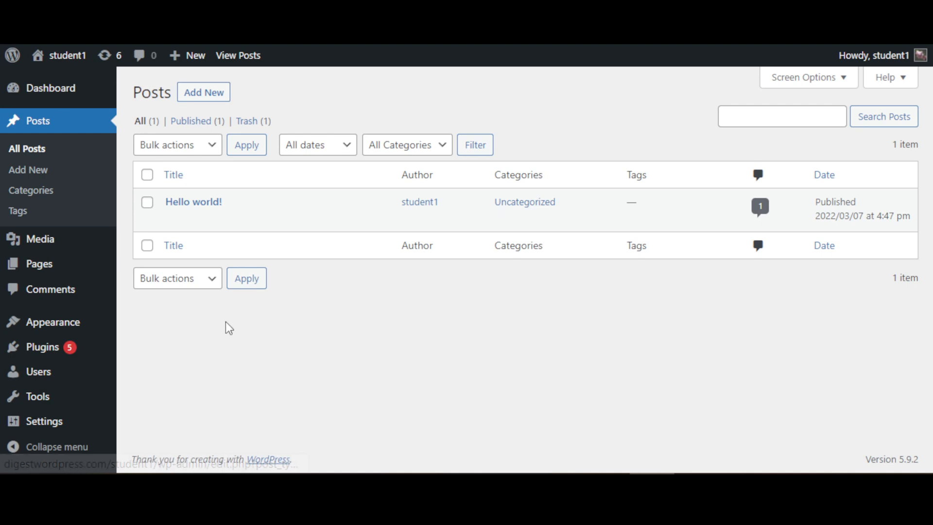
mouse_move(402, 358)
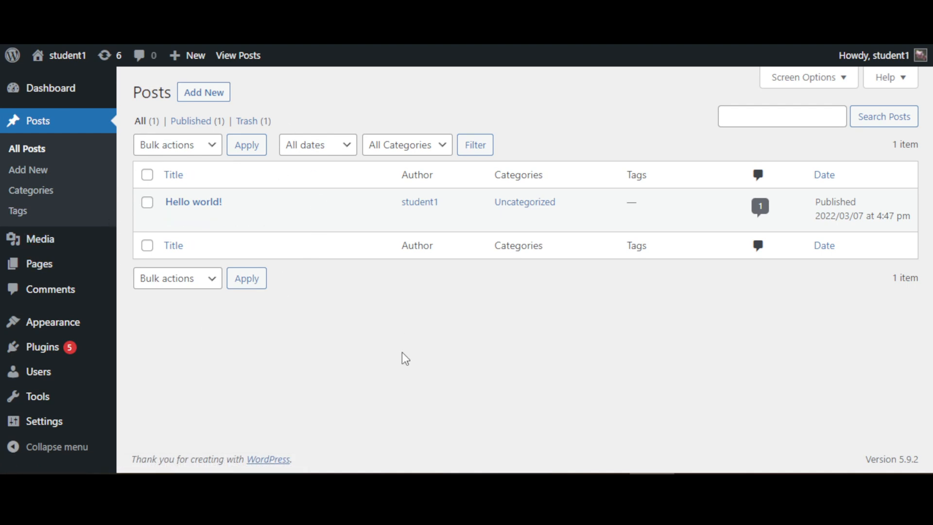
mouse_move(324, 292)
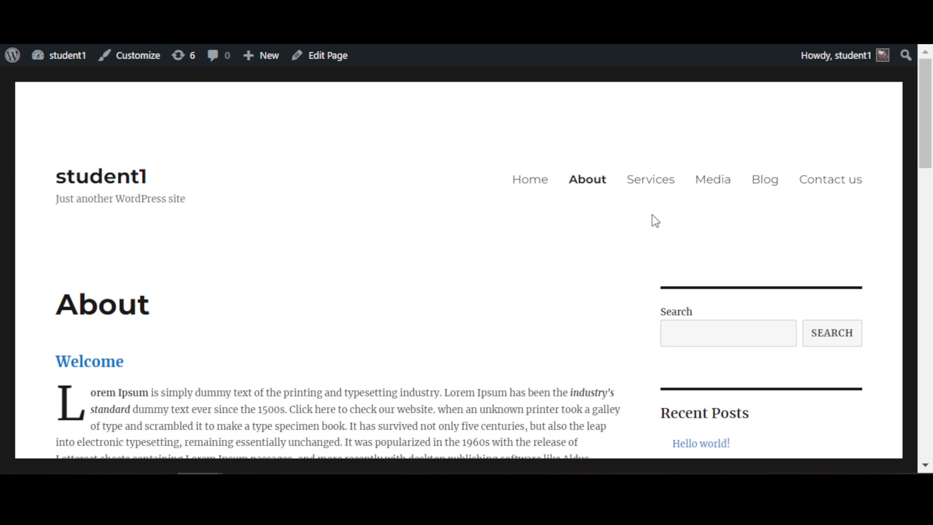
mouse_move(764, 179)
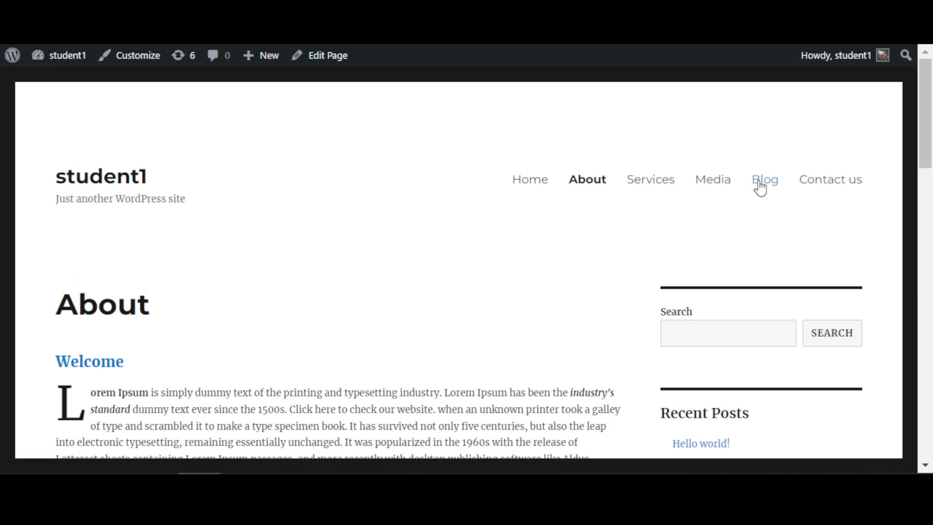
Step: View the site's Blog page, which shows only the Hello world! post
click(765, 180)
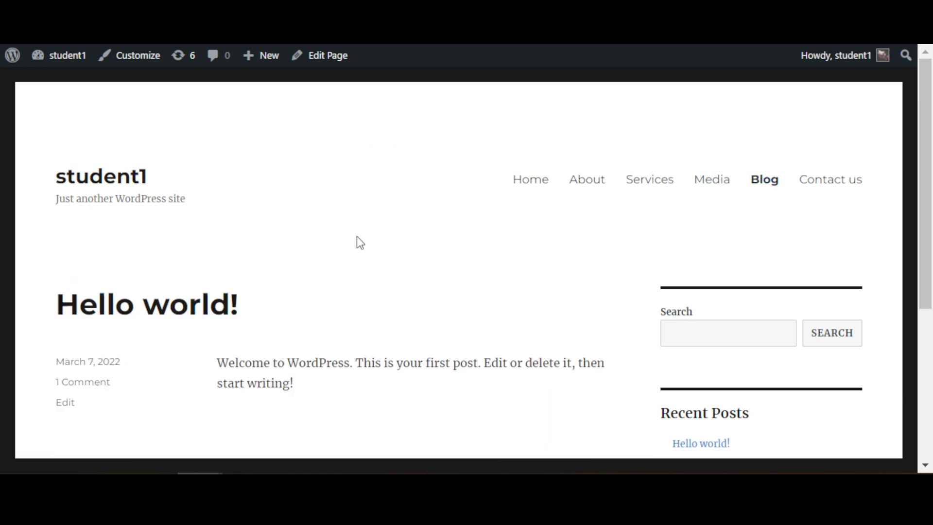
double_click(259, 382)
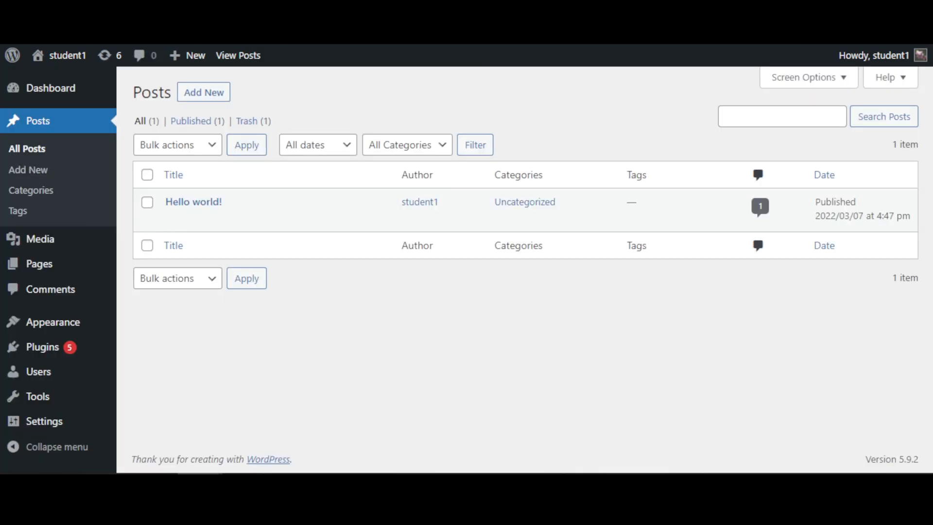
mouse_move(231, 331)
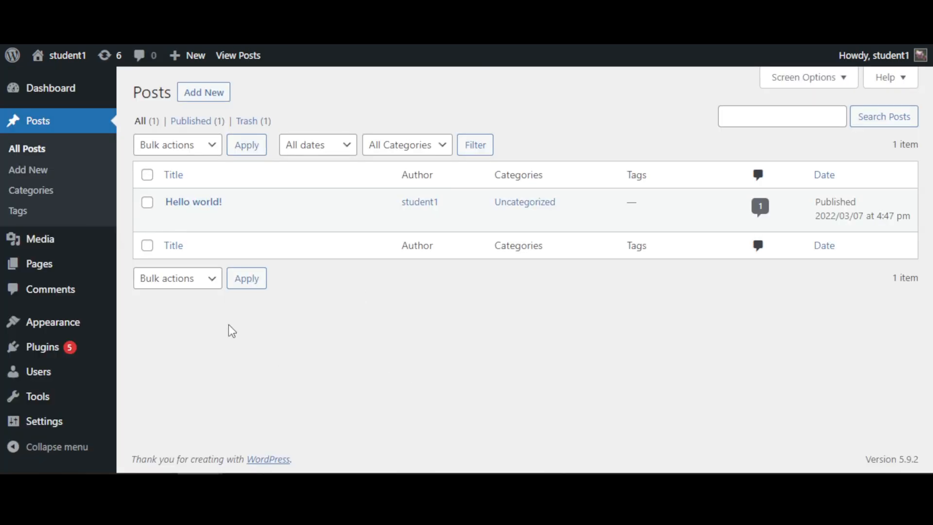
mouse_move(215, 331)
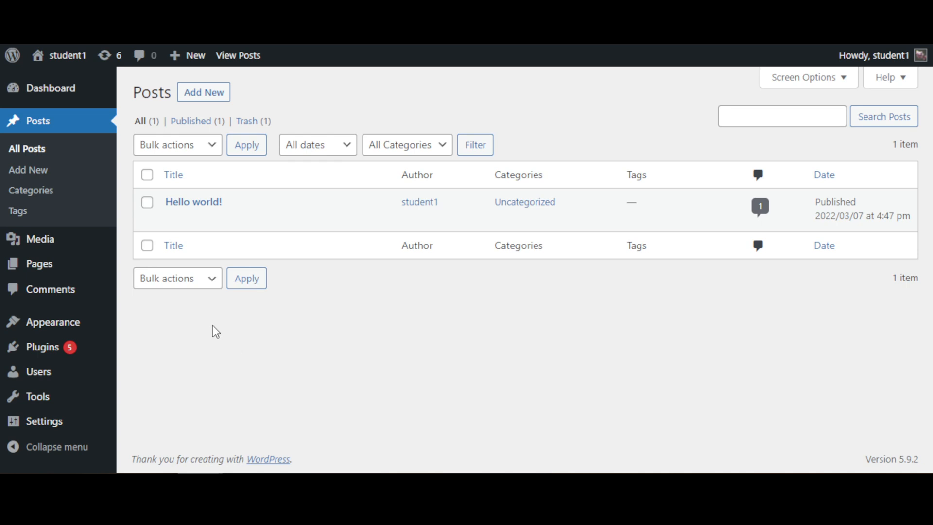
mouse_move(193, 201)
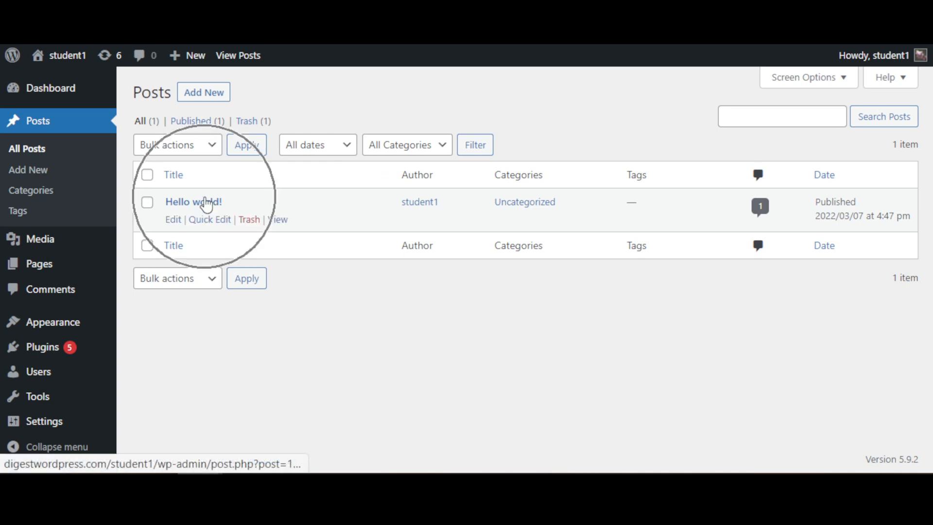
mouse_move(249, 220)
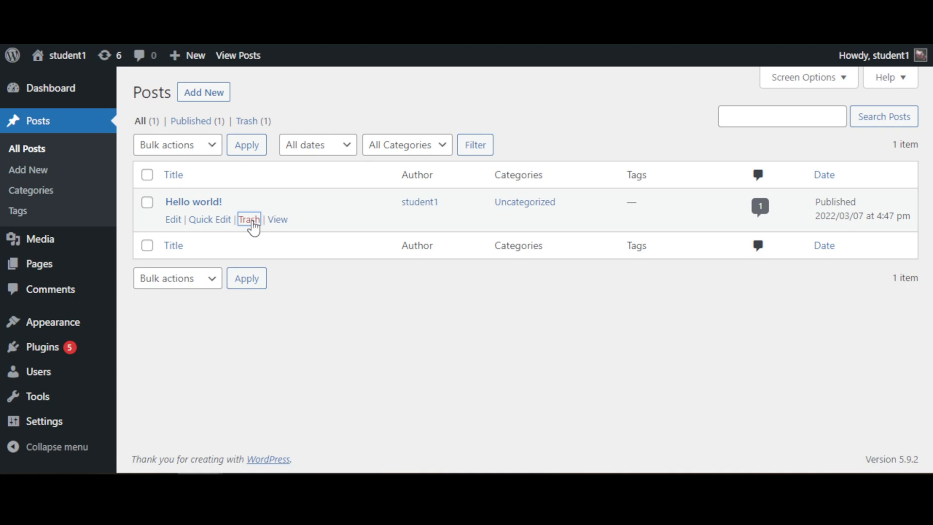
Step: Move the Hello world! post to the Trash from All Posts
click(249, 219)
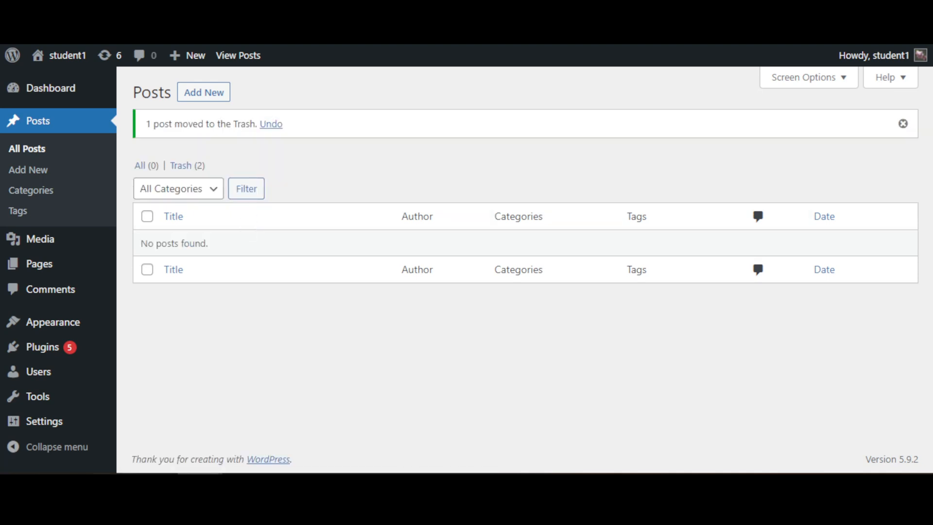
click(237, 55)
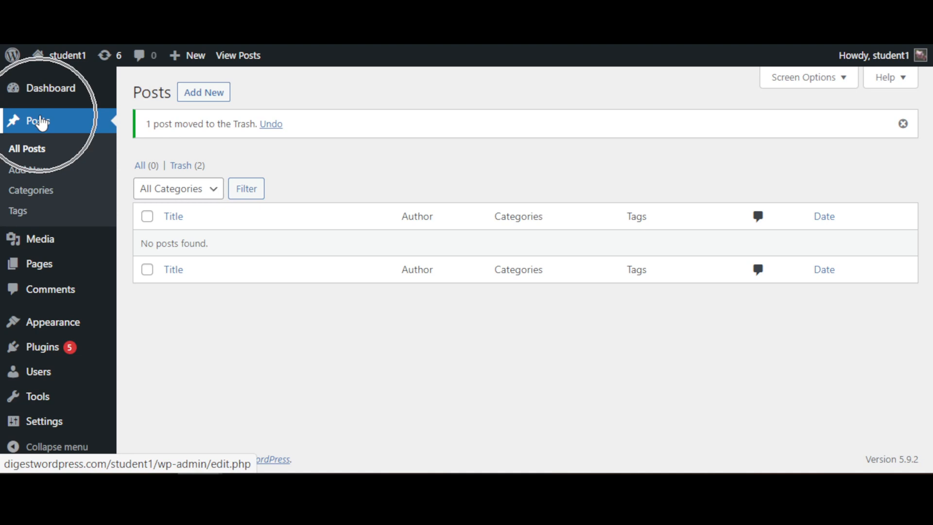
mouse_move(27, 169)
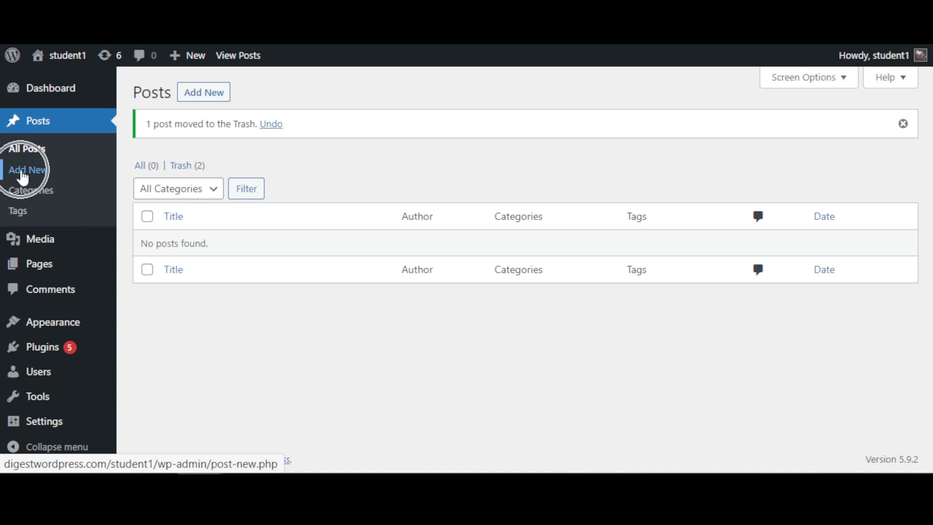
mouse_move(176, 104)
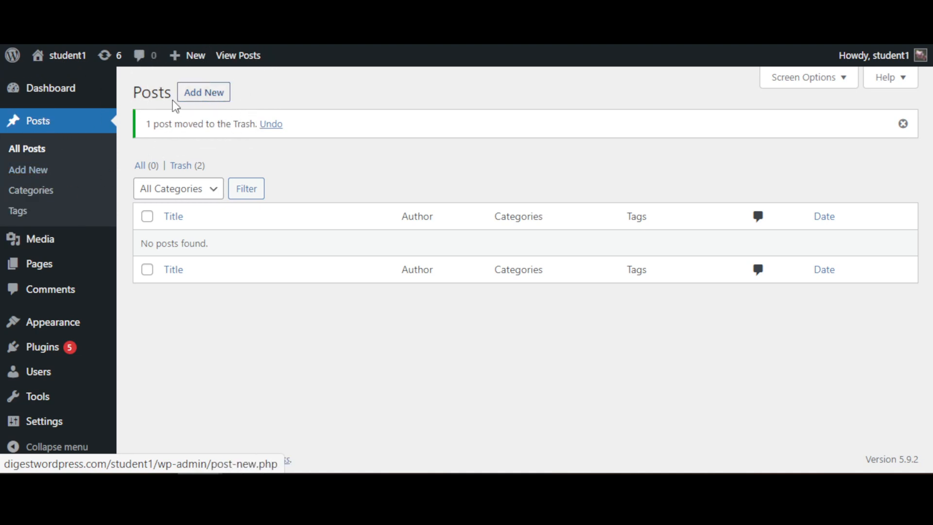
Step: Start a new blank post with Add New
click(203, 93)
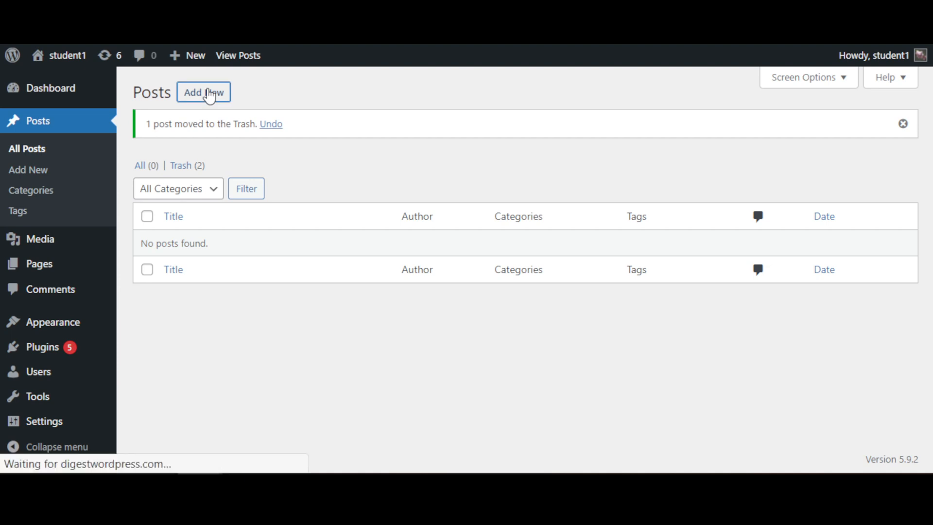
click(203, 92)
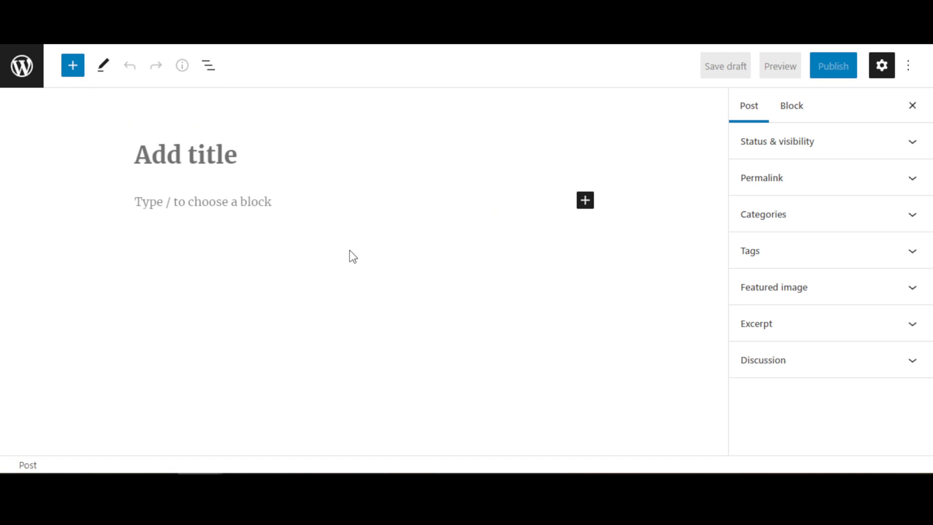
Step: Title the new post 'Summer is here!'
click(184, 155)
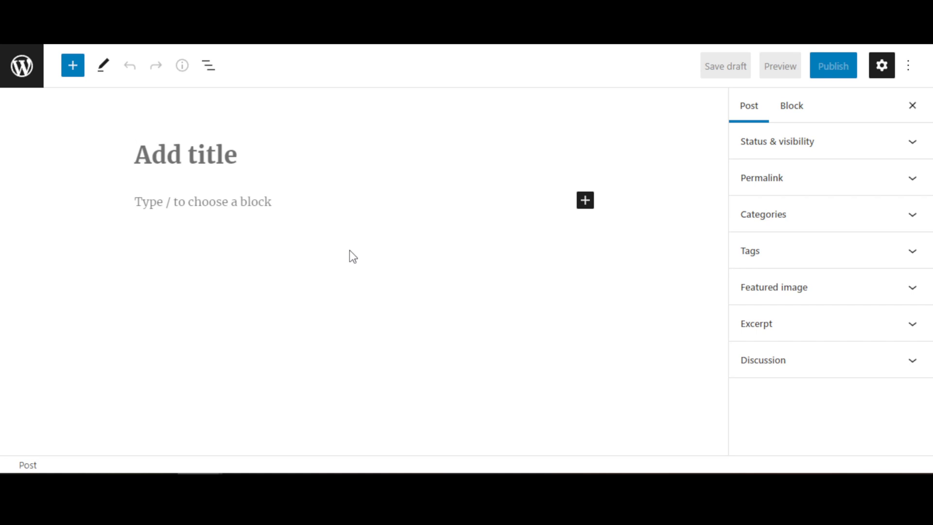
text(Summer i)
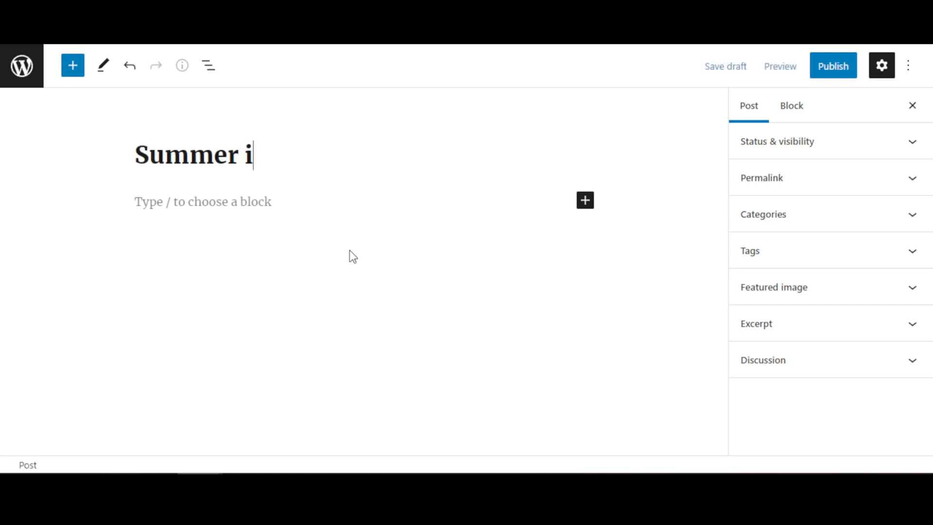
text(s here)
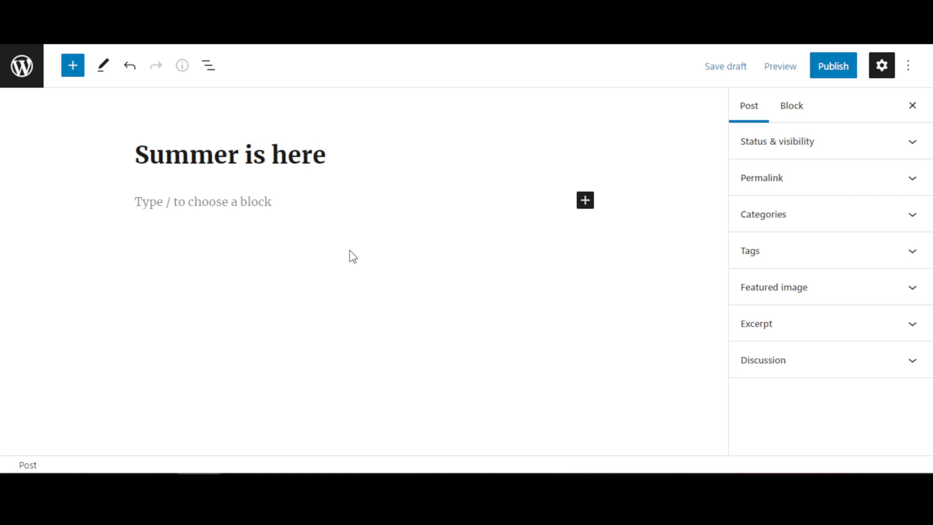
text(!)
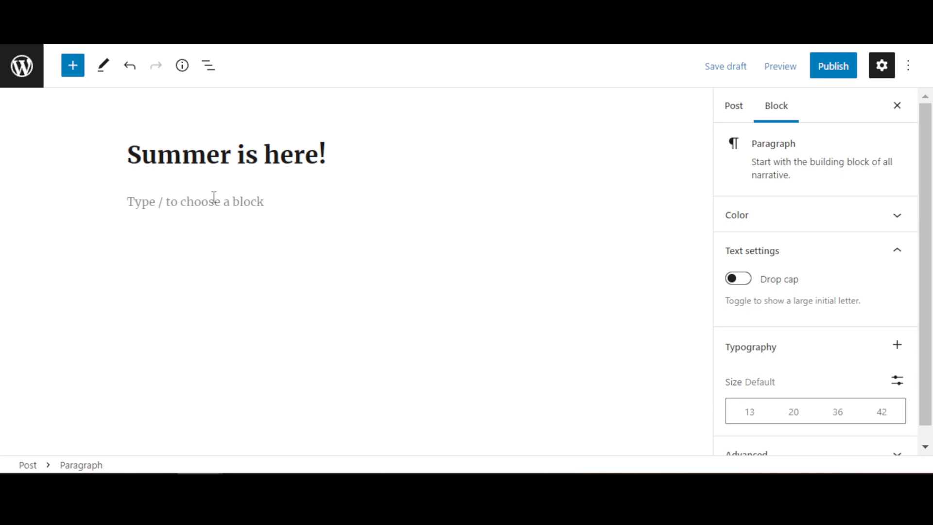
Step: Write the first paragraph 'Hello everybody.'
text(Hello)
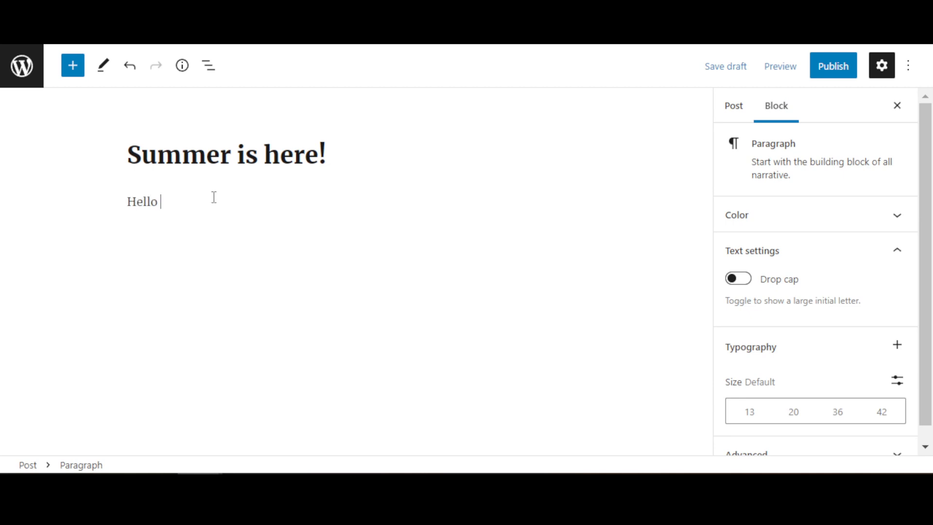
text(everybody,)
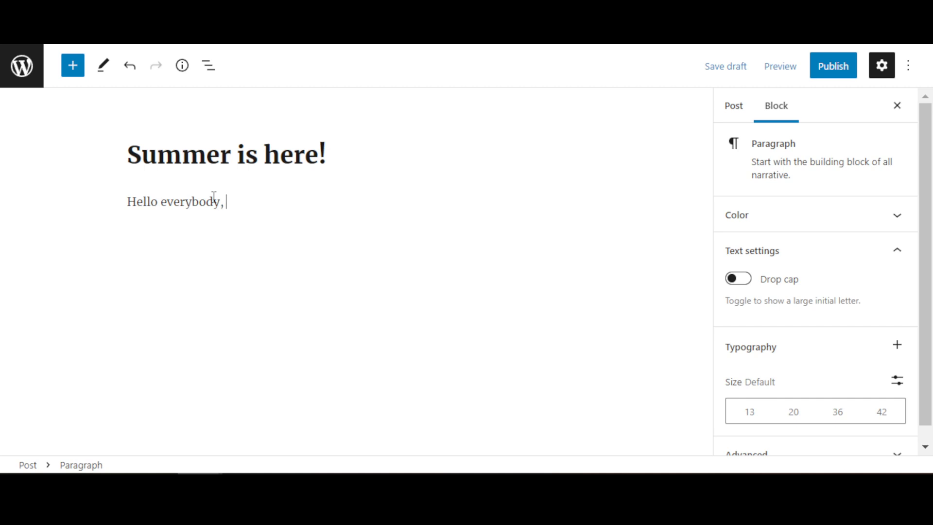
text(.)
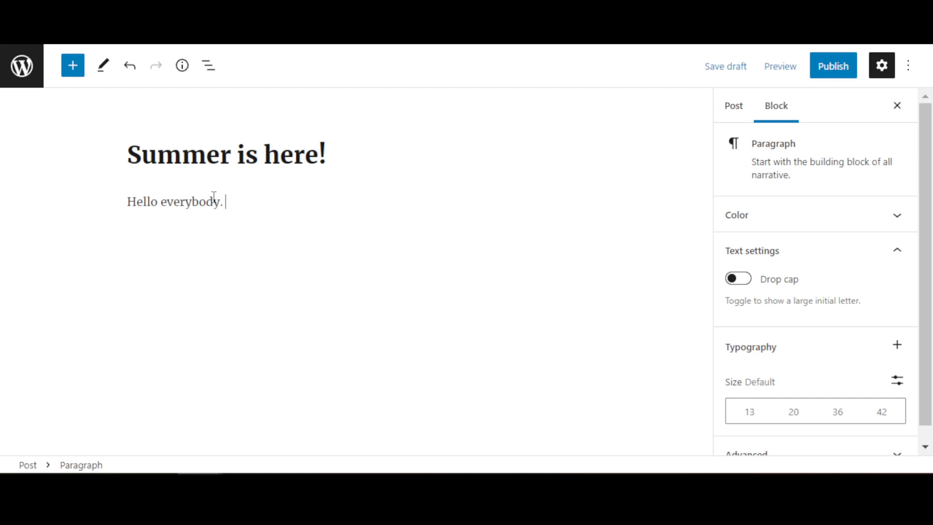
mouse_move(72, 65)
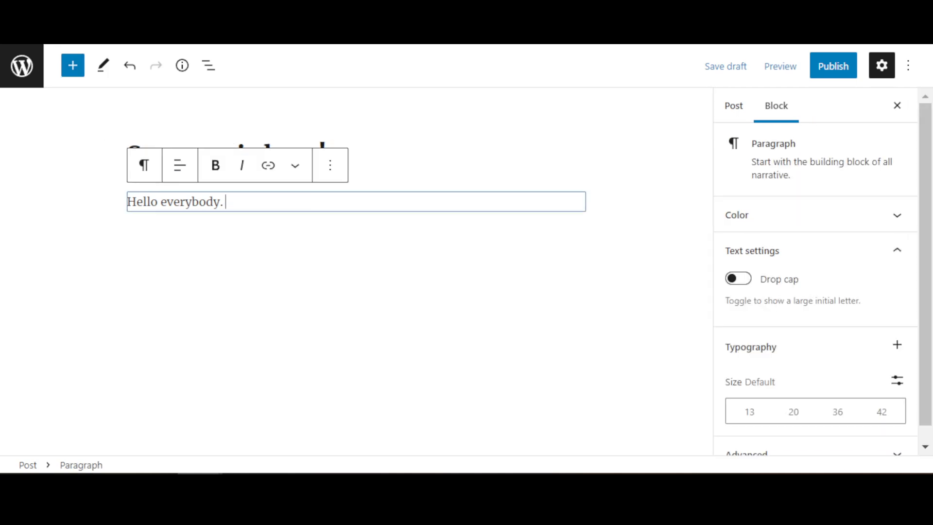
Step: Open the block inserter and close it again without adding a block
click(72, 65)
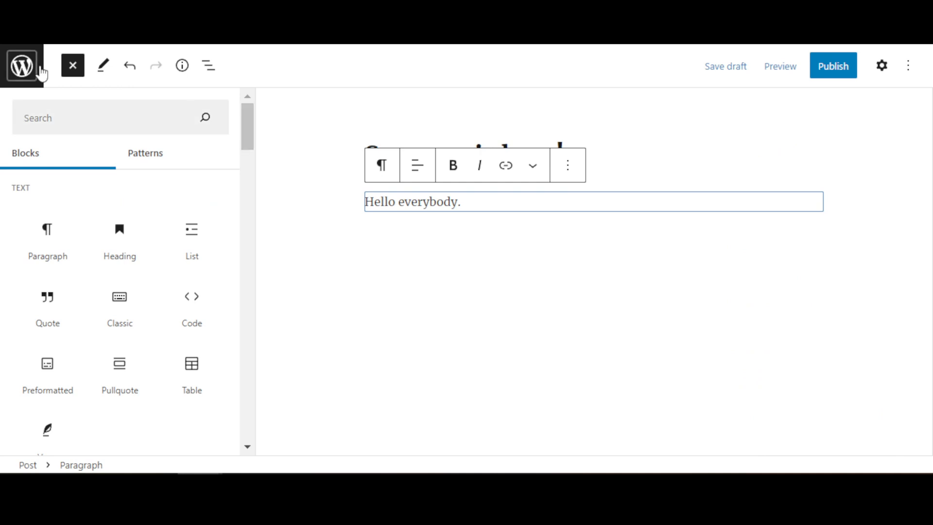
click(72, 66)
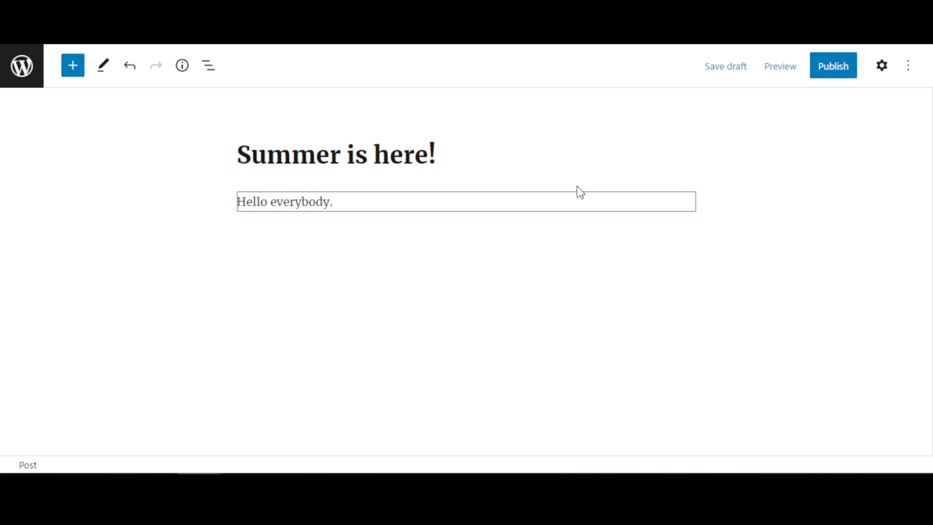
mouse_move(833, 66)
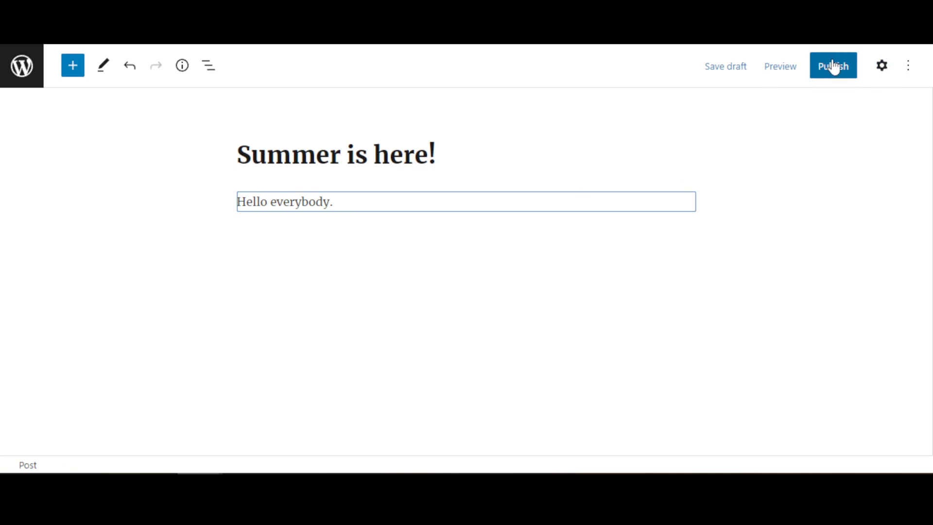
Step: Publish the Summer is here! post and dismiss the published confirmation panel
click(832, 66)
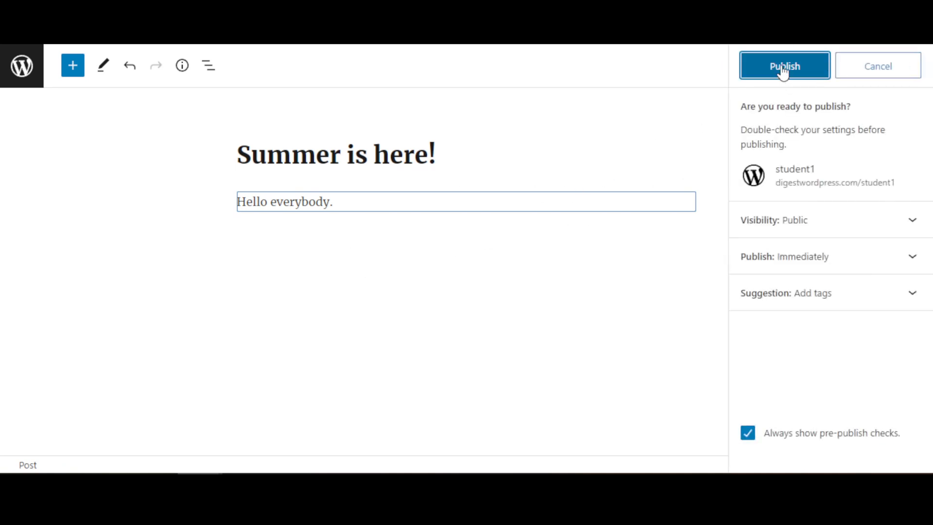
click(784, 65)
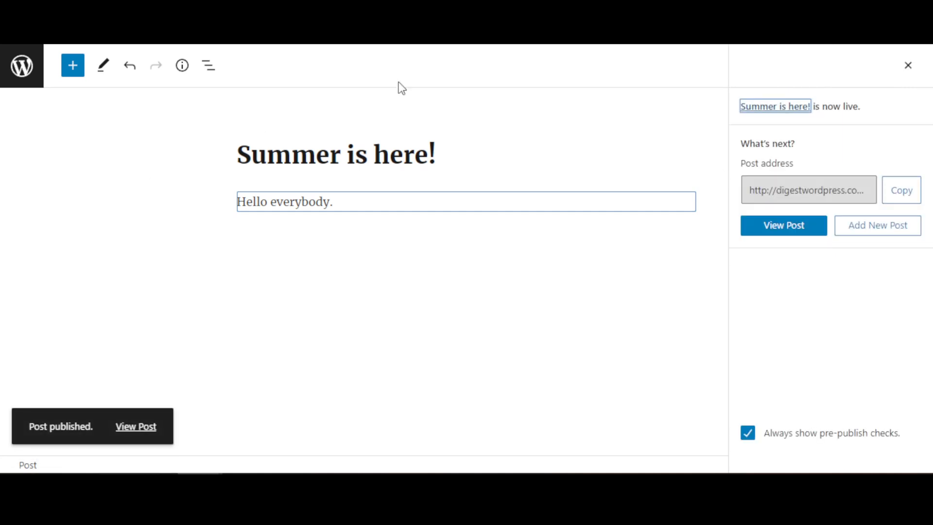
mouse_move(402, 87)
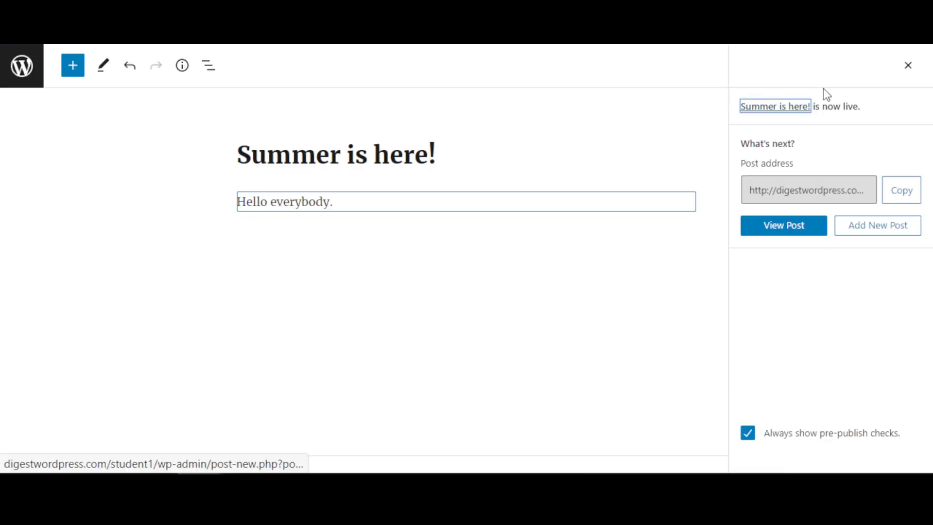
click(909, 65)
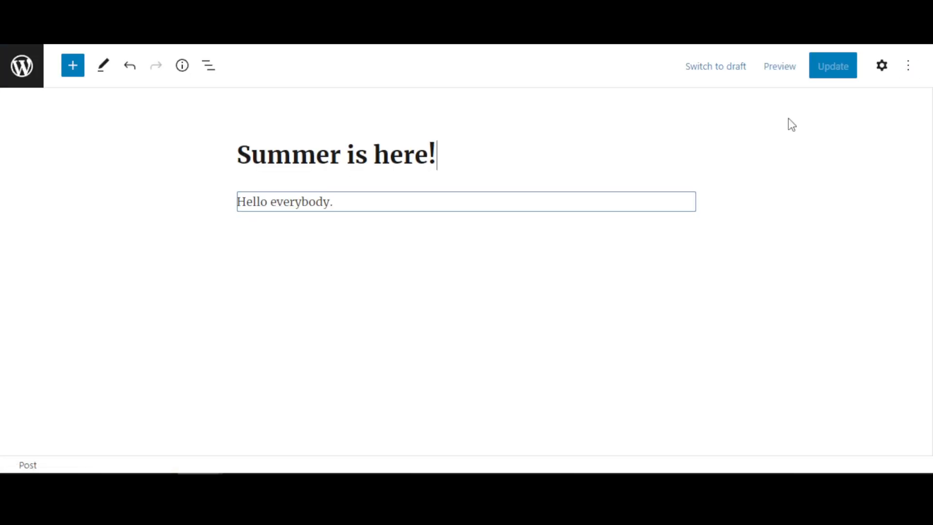
Step: Show post settings, collapse Status & visibility, and reveal the summer-is-here permalink slug
click(882, 65)
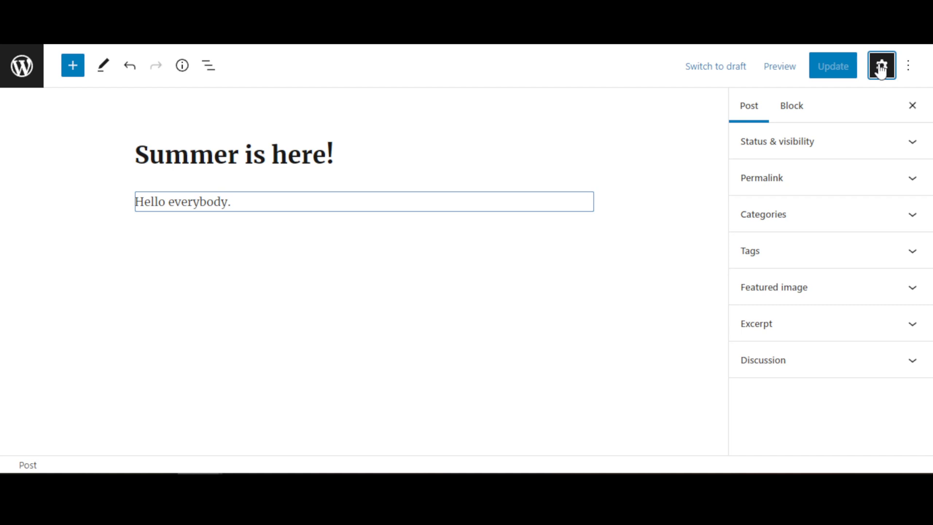
mouse_move(922, 147)
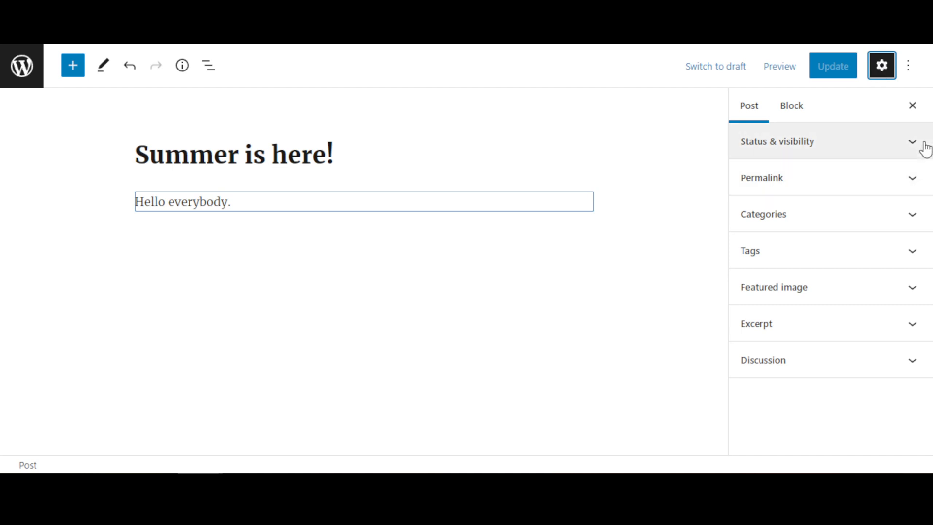
mouse_move(764, 277)
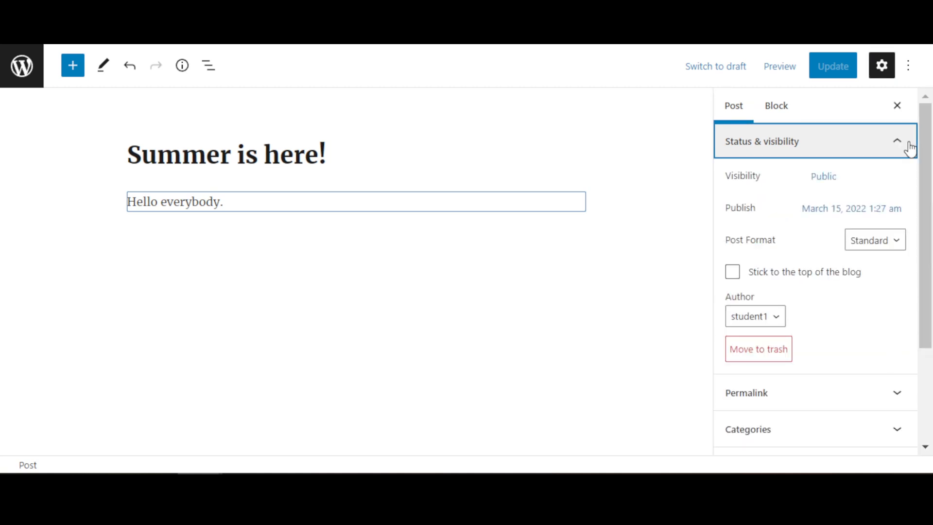
mouse_move(797, 288)
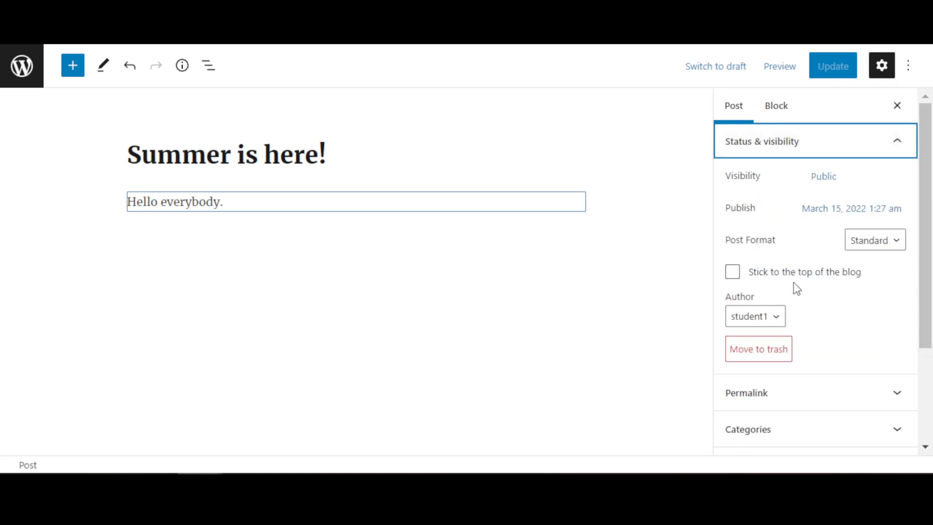
mouse_move(902, 144)
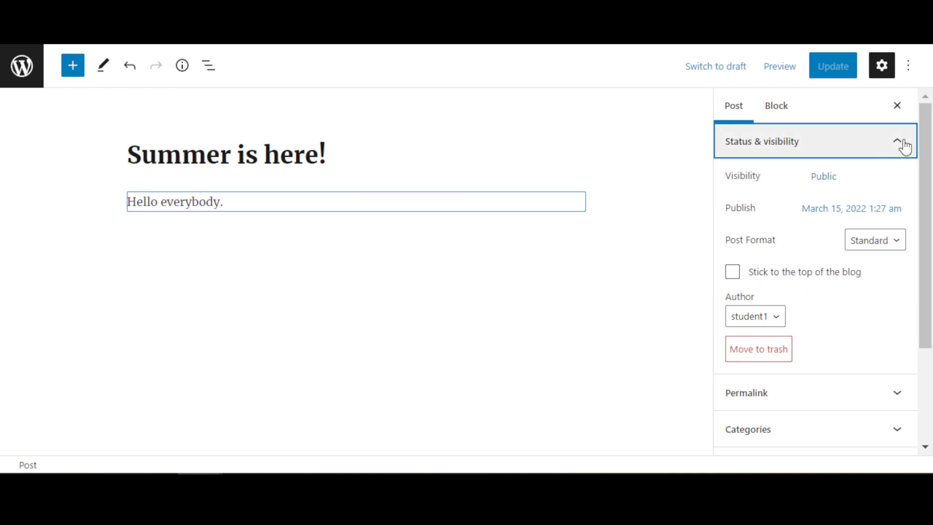
click(897, 142)
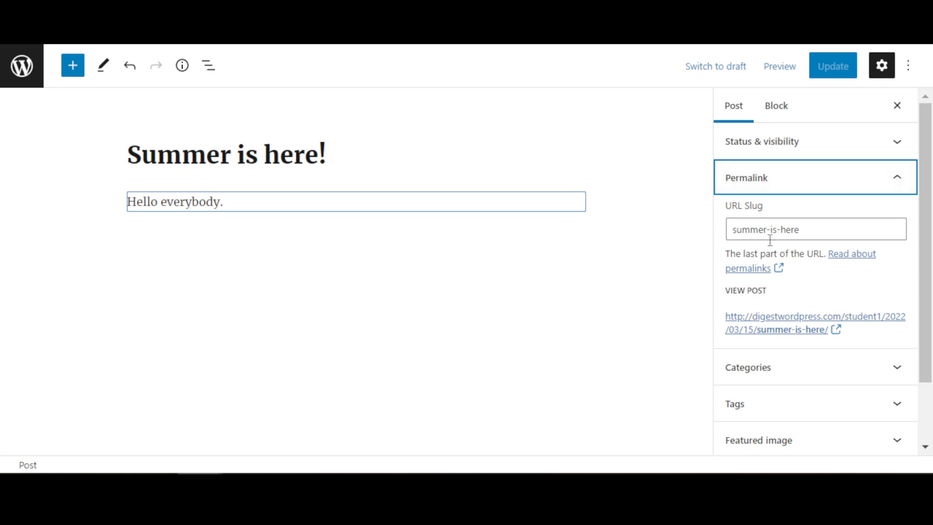
mouse_move(830, 228)
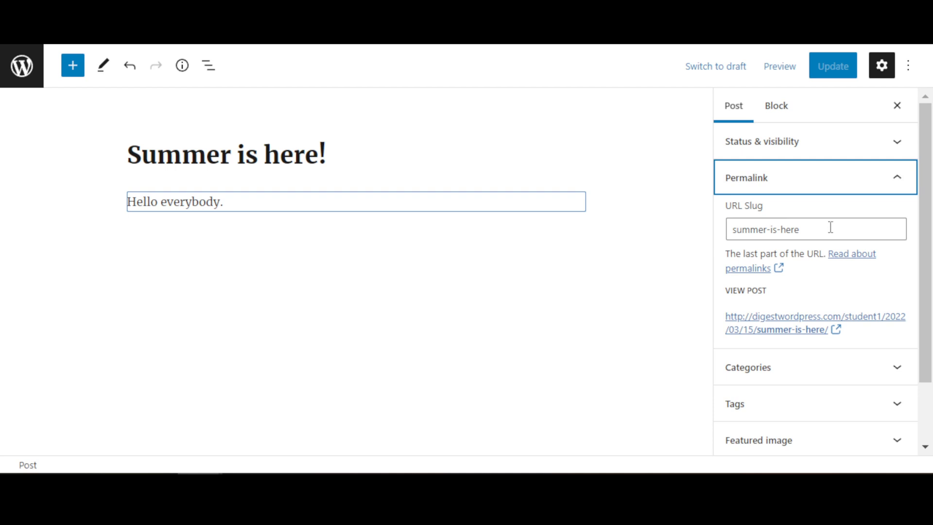
scroll(down, 3)
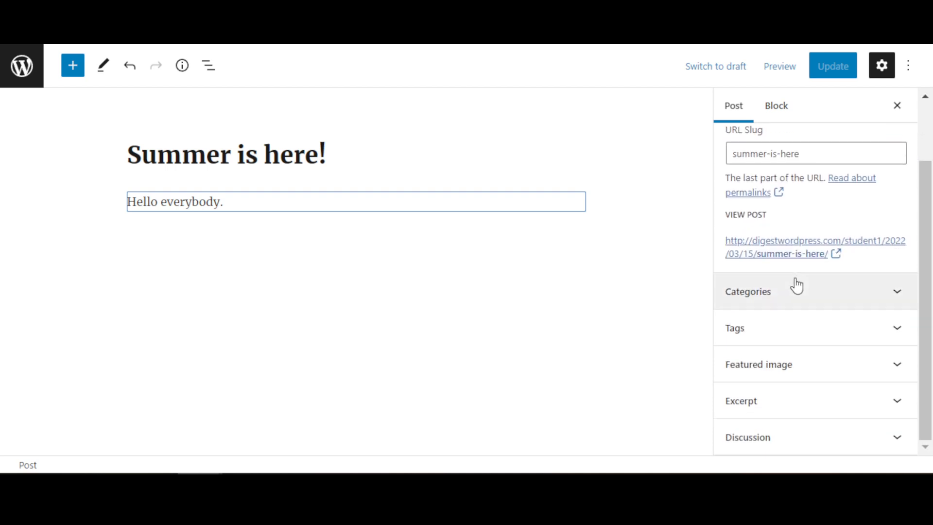
Step: Create and assign the Summer Activities category, unchecking Uncategorized
click(748, 292)
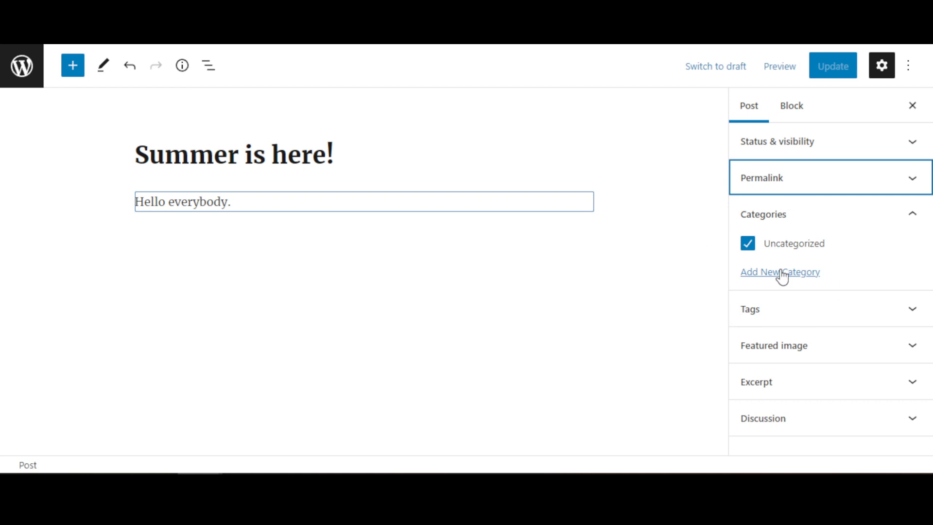
click(779, 272)
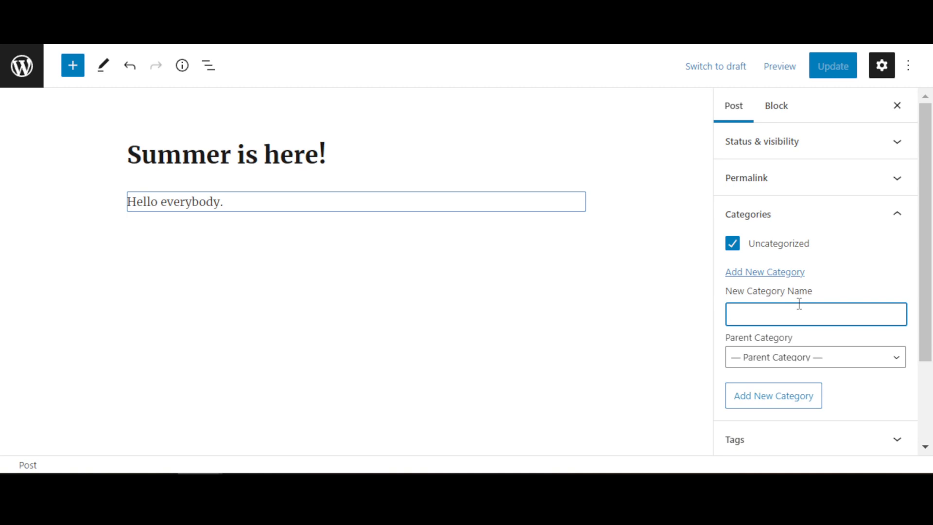
text(Summer)
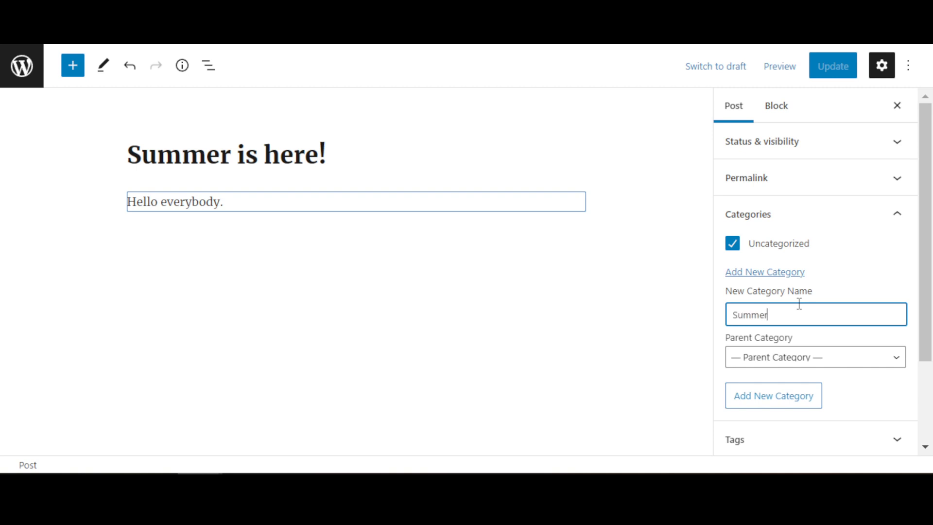
text(Activities)
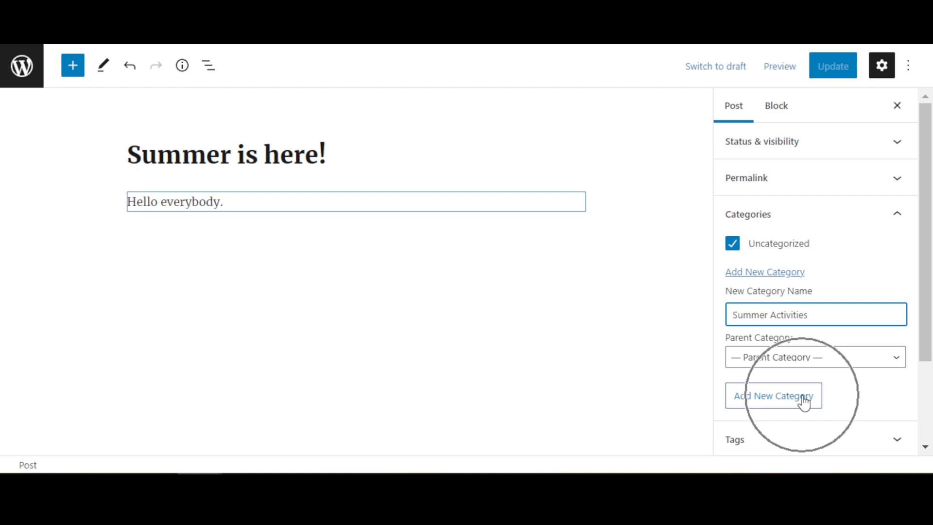
click(774, 396)
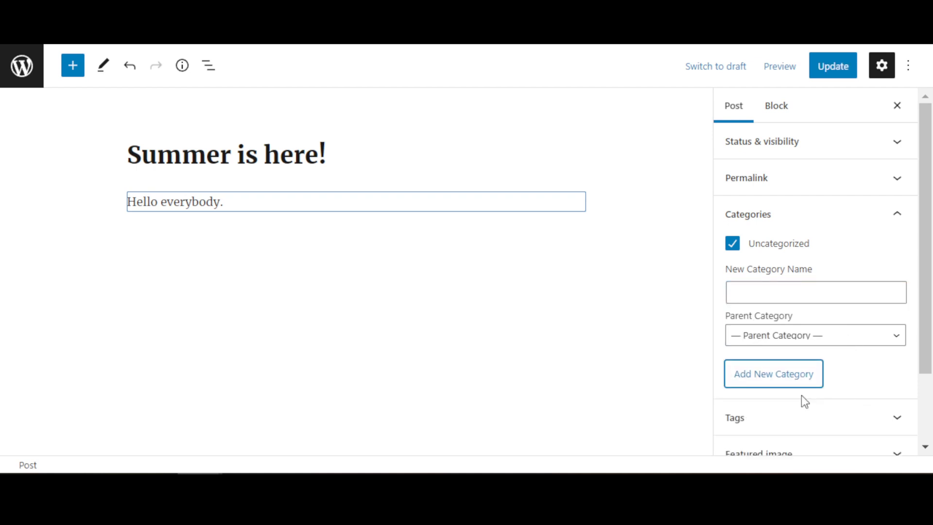
click(773, 374)
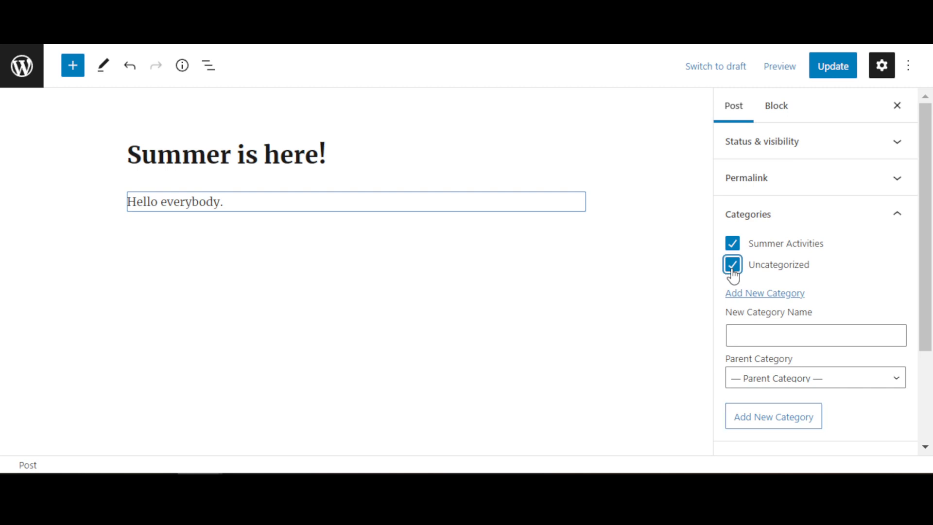
click(732, 265)
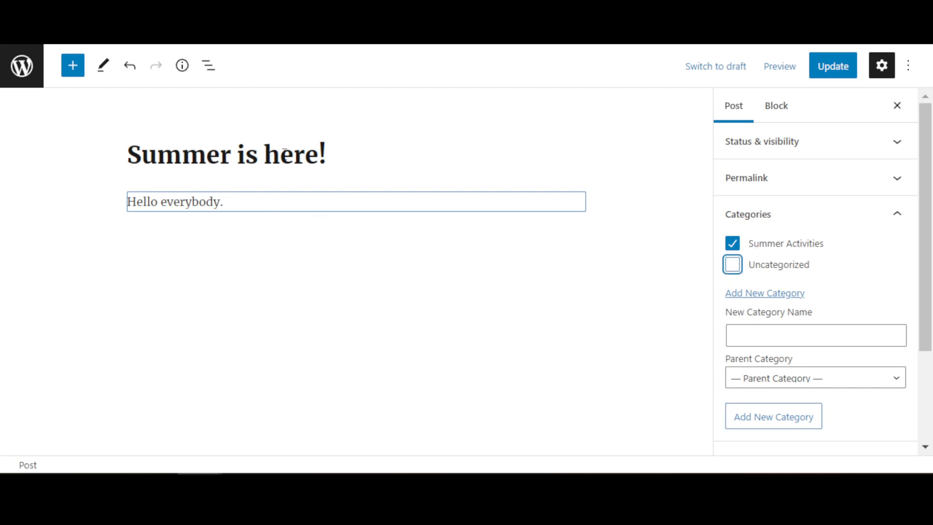
mouse_move(824, 245)
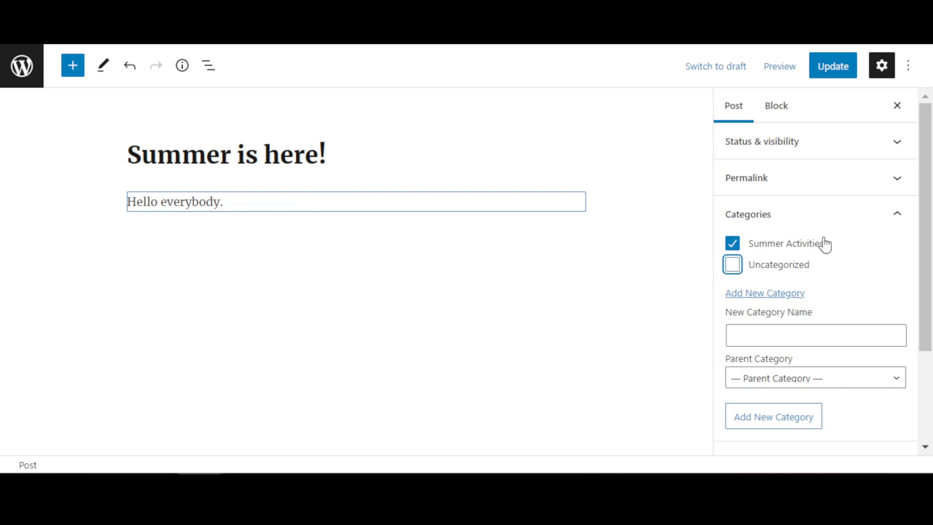
mouse_move(869, 233)
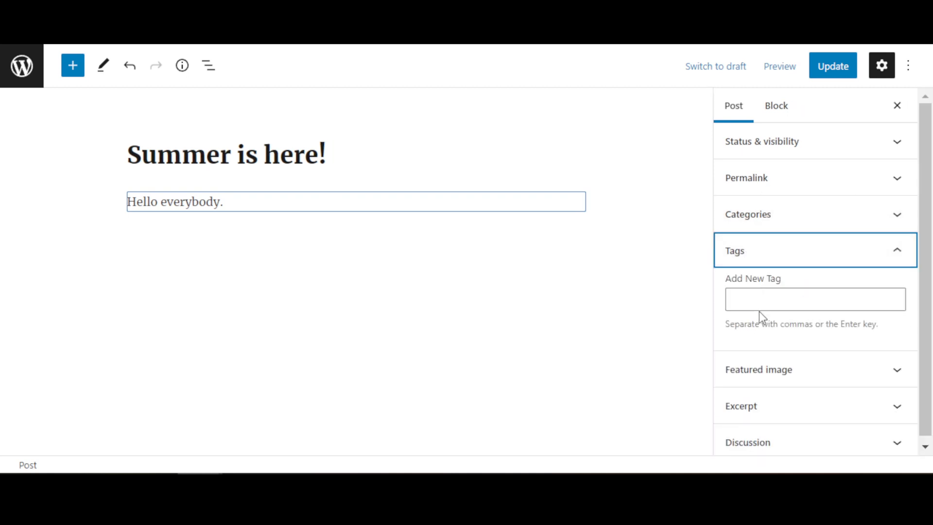
Step: Add the tags 'Summer in my city' and 'sunny places for travel' to the post
click(814, 299)
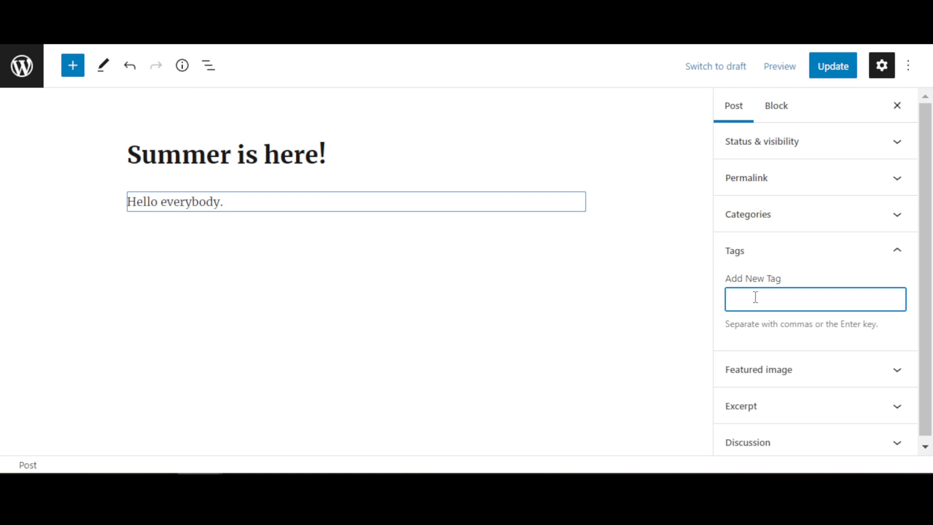
text(s)
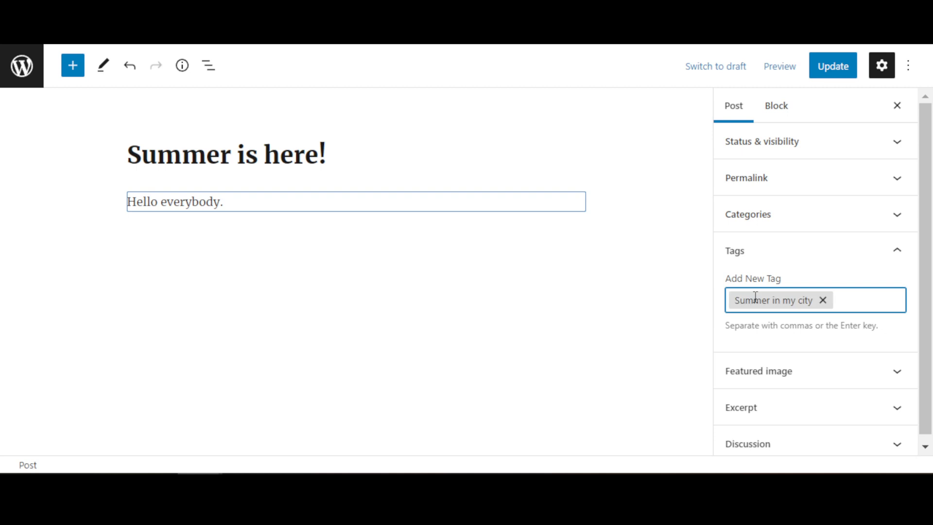
text(su)
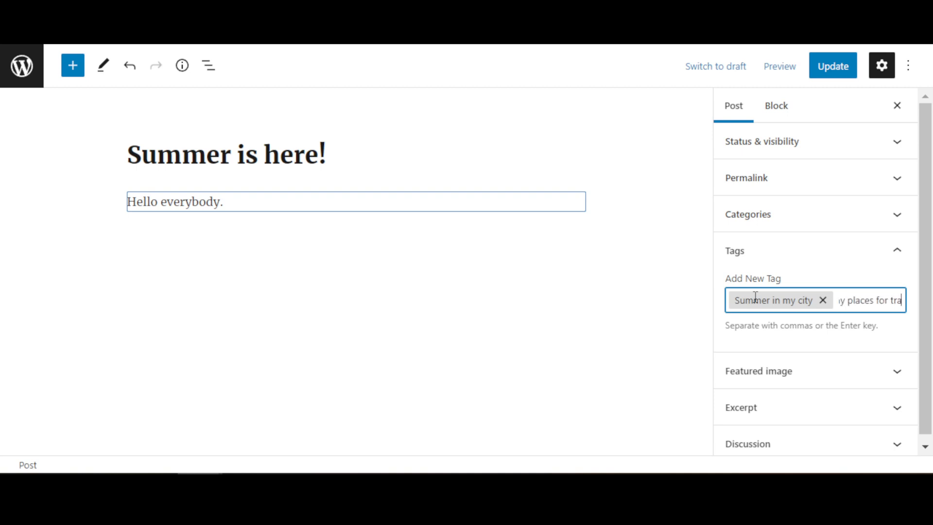
key(Enter)
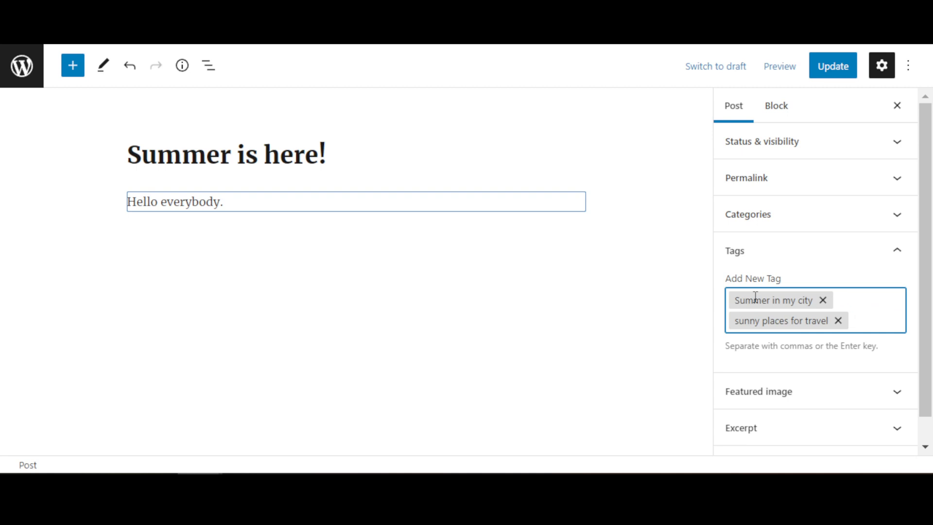
mouse_move(886, 396)
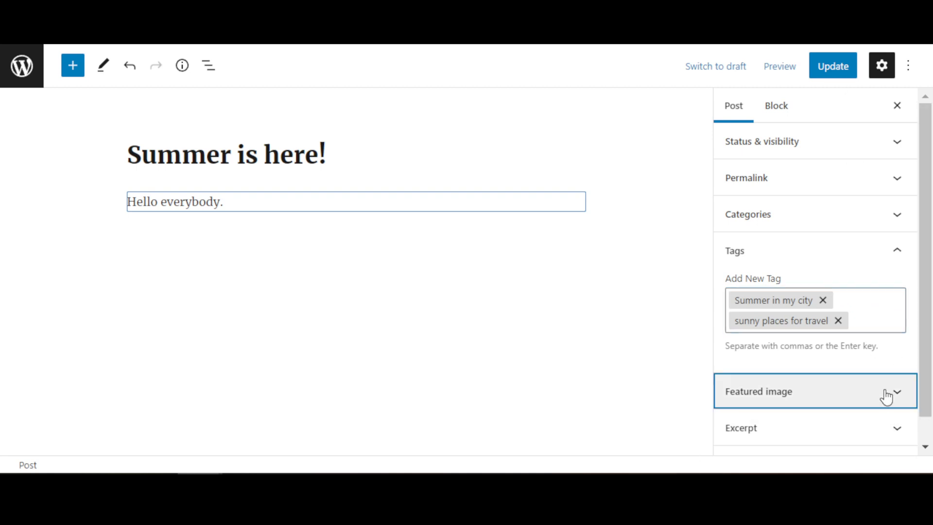
Step: Set the pink rhododendron photo from the Media Library as the featured image
click(816, 390)
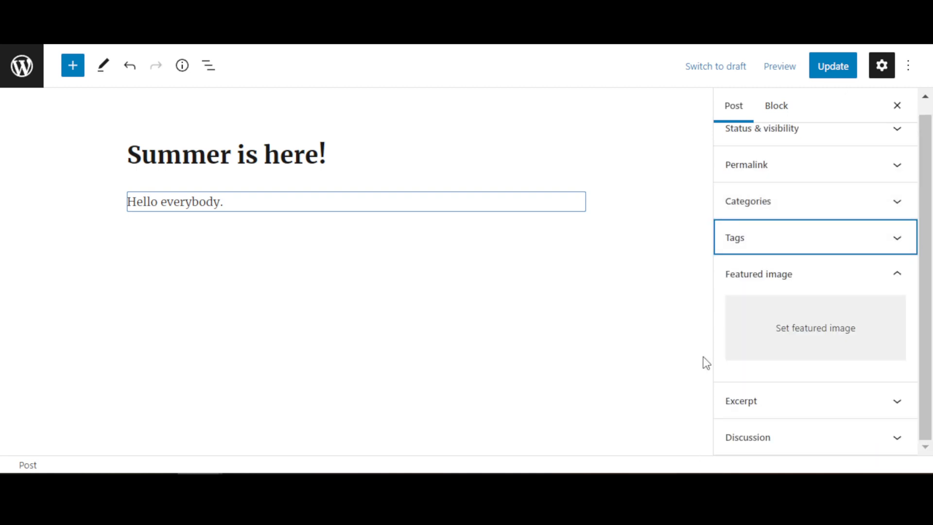
mouse_move(476, 286)
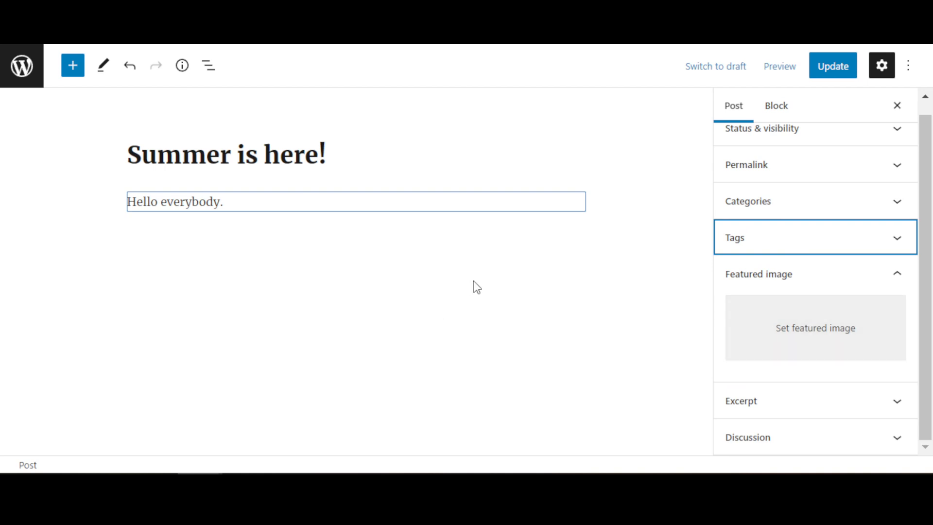
click(815, 328)
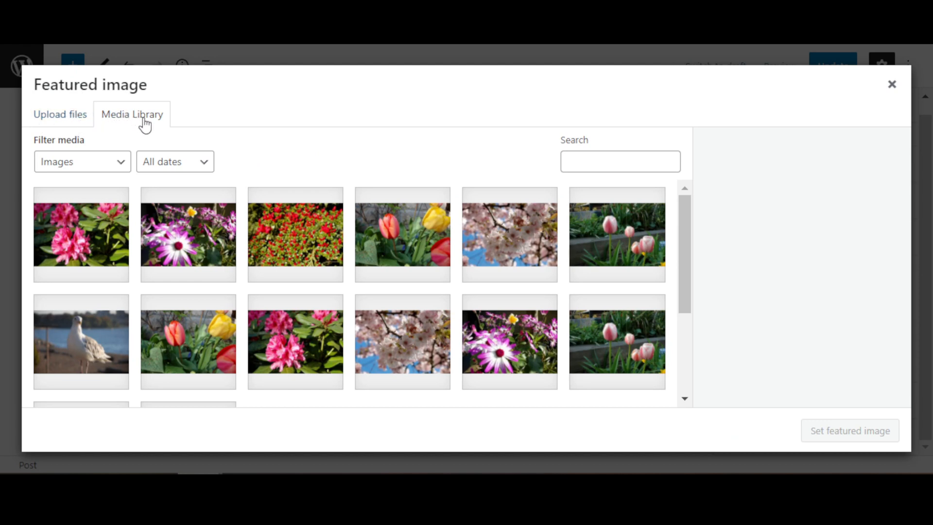
mouse_move(175, 124)
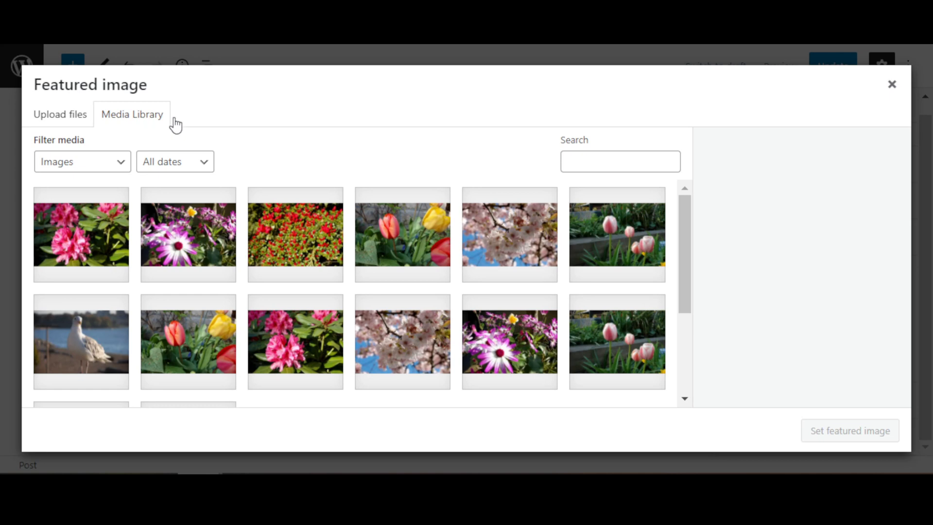
click(81, 234)
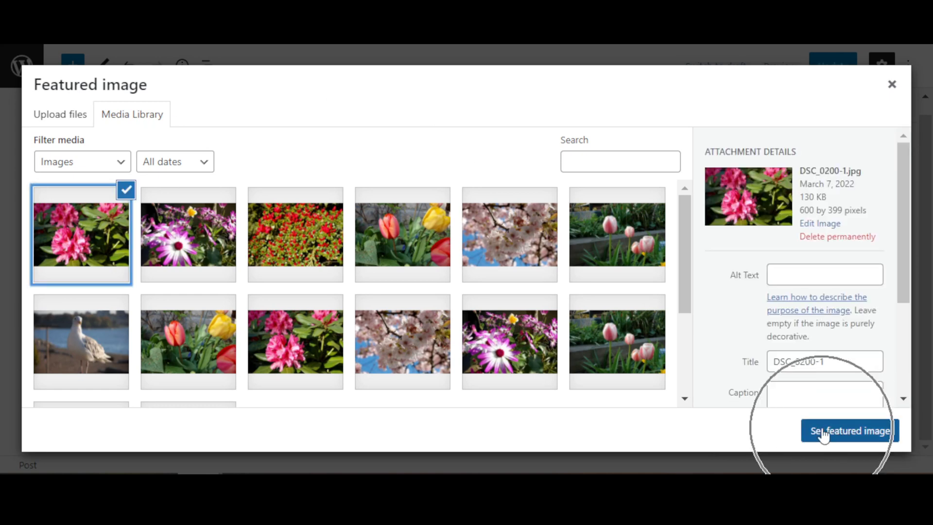
click(850, 430)
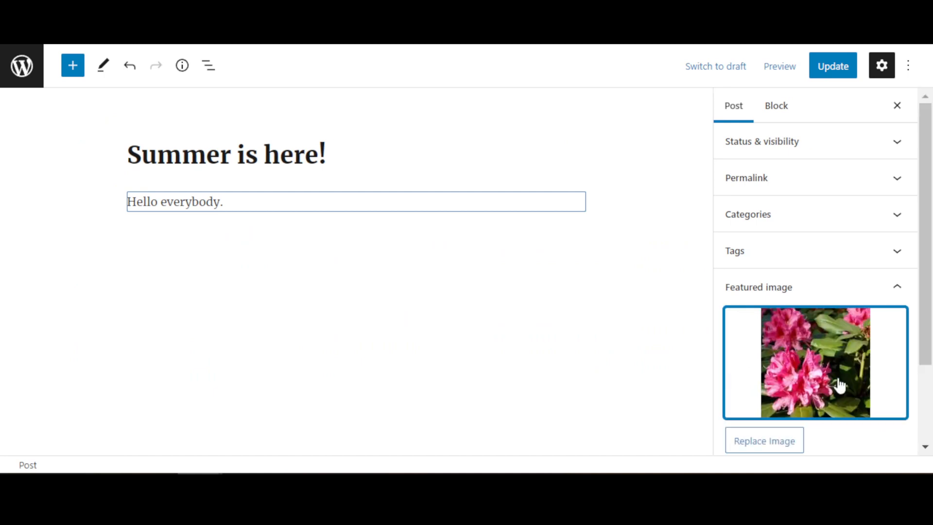
click(758, 286)
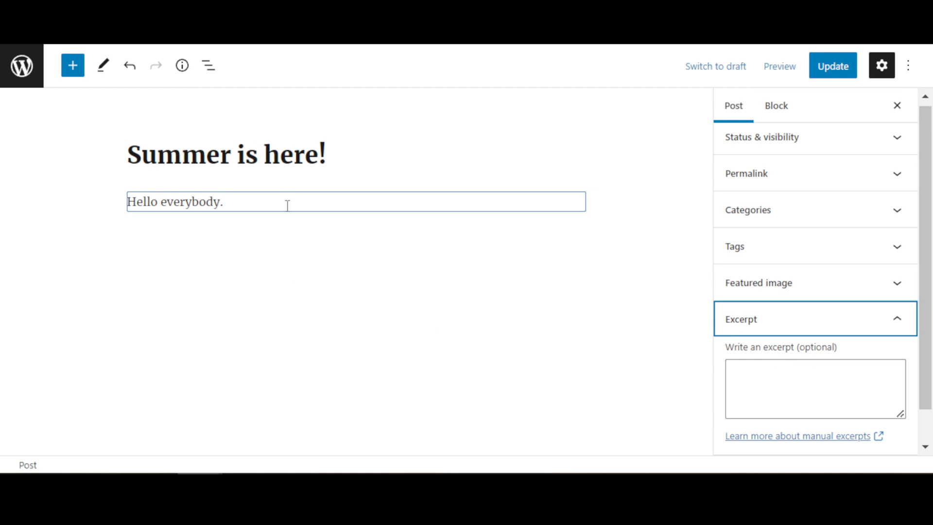
mouse_move(348, 384)
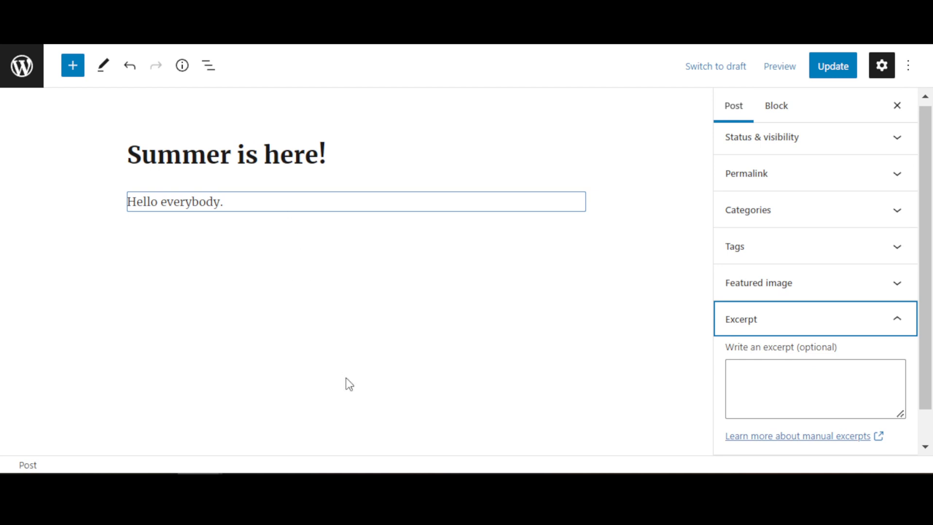
mouse_move(839, 391)
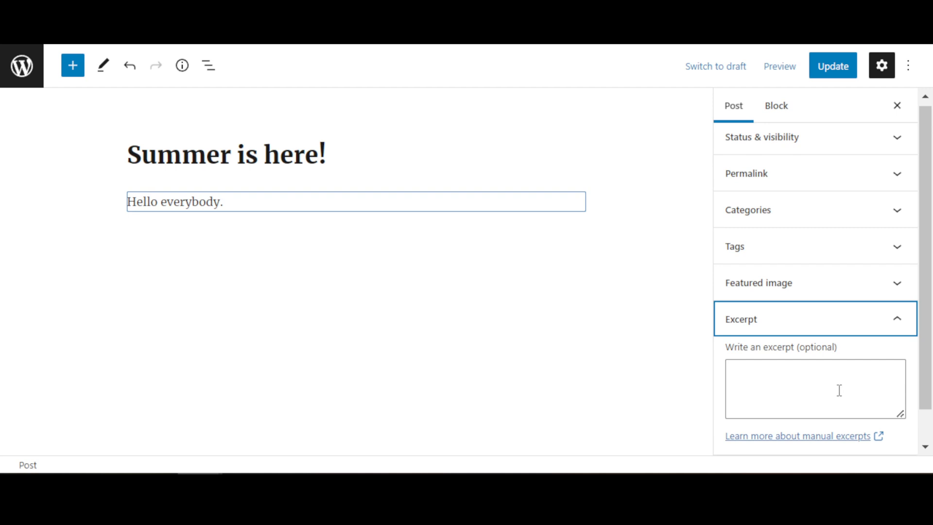
Step: Collapse Excerpt and open Discussion, confirming comments and pingbacks & trackbacks are allowed
click(815, 389)
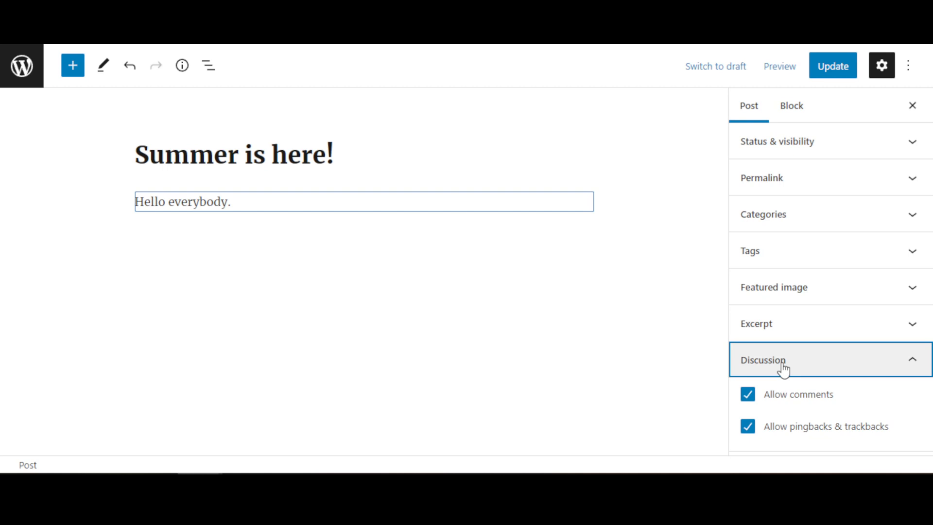
mouse_move(855, 433)
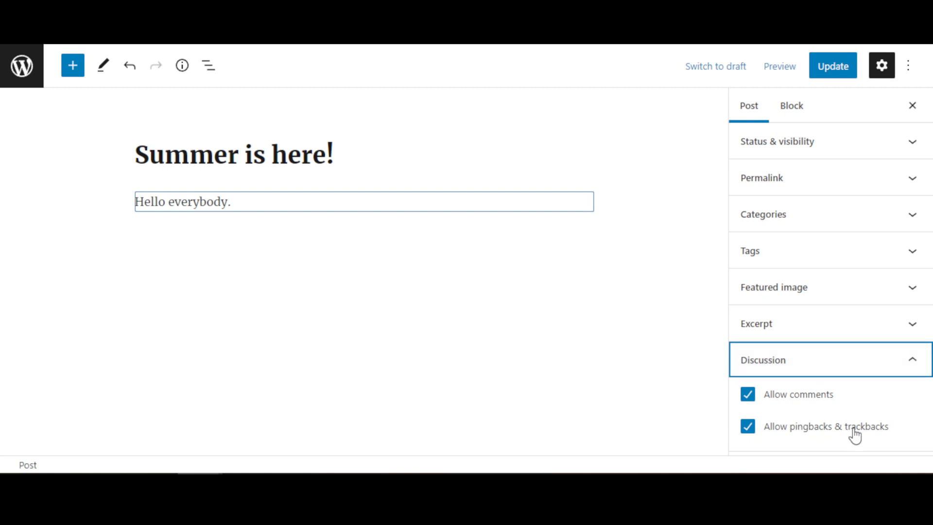
mouse_move(856, 443)
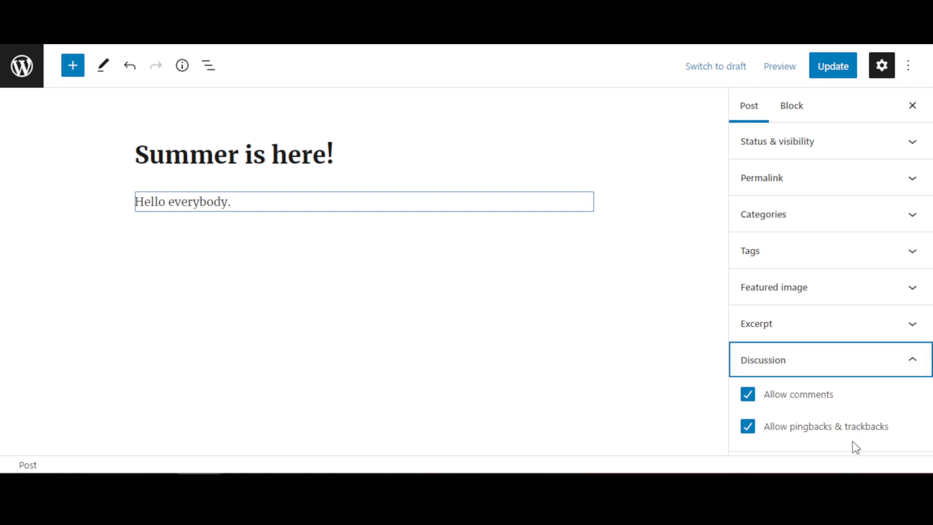
mouse_move(809, 398)
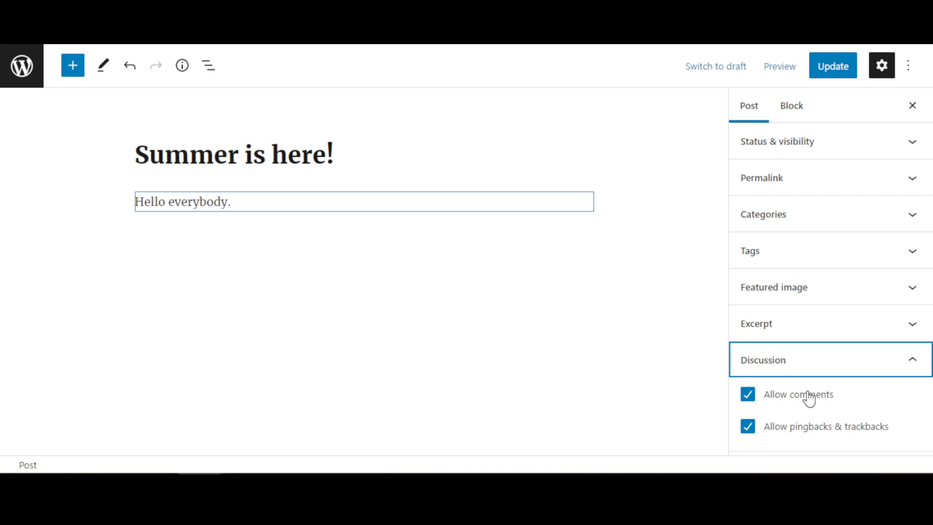
mouse_move(840, 280)
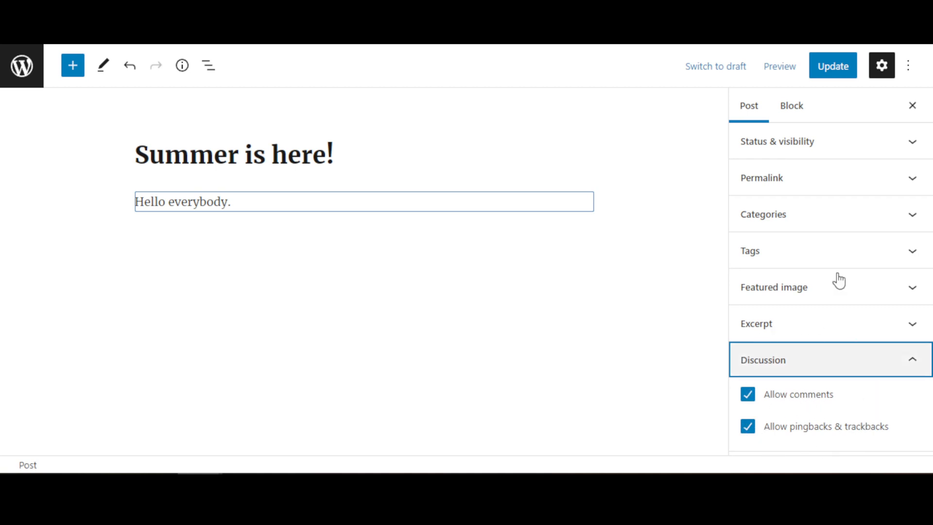
mouse_move(786, 440)
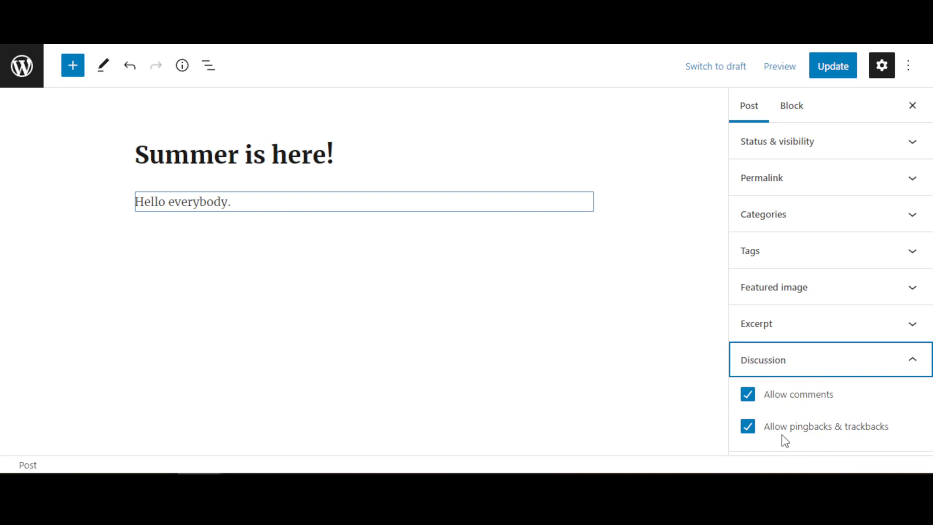
mouse_move(785, 440)
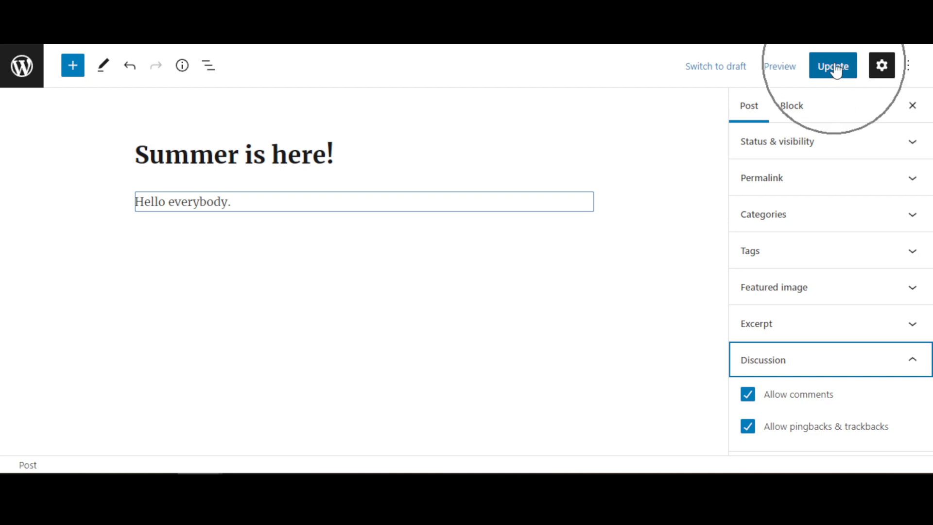
Step: Update the published 'Summer is here!' post to save its changes
click(832, 65)
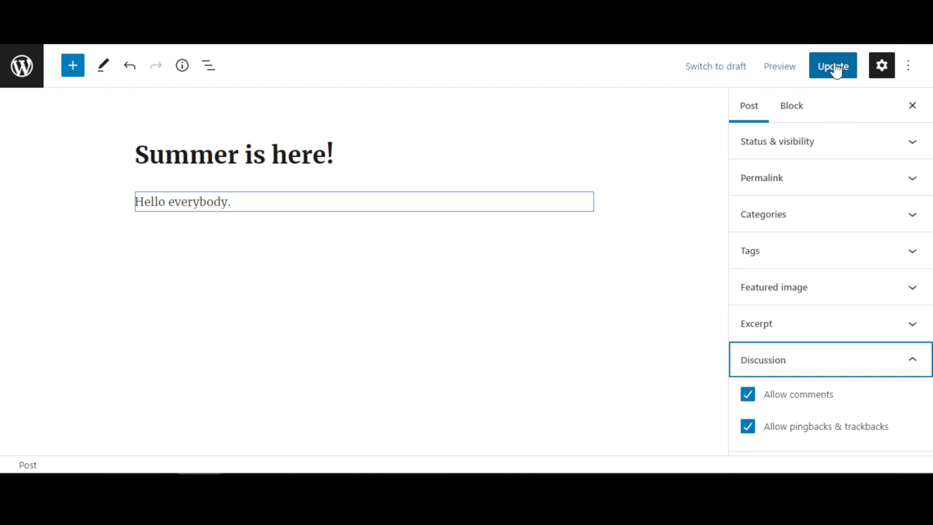